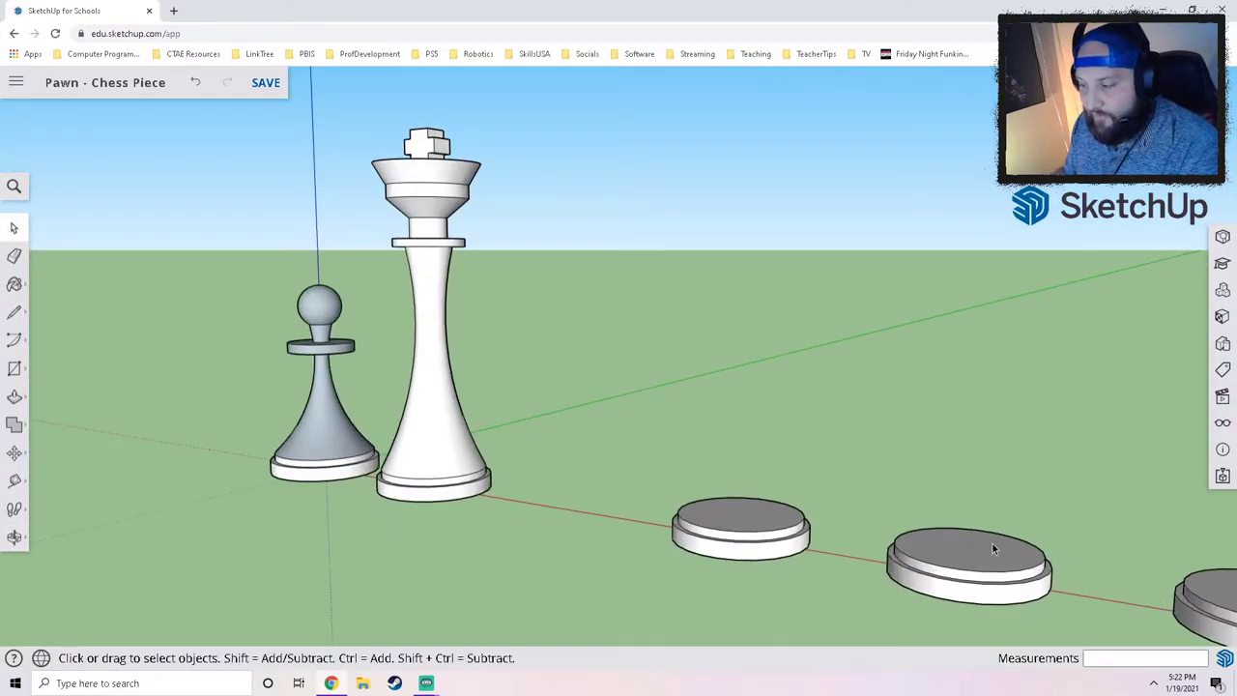
Move the nearest blank round base so it sits right beside the king.
scroll(down, 3)
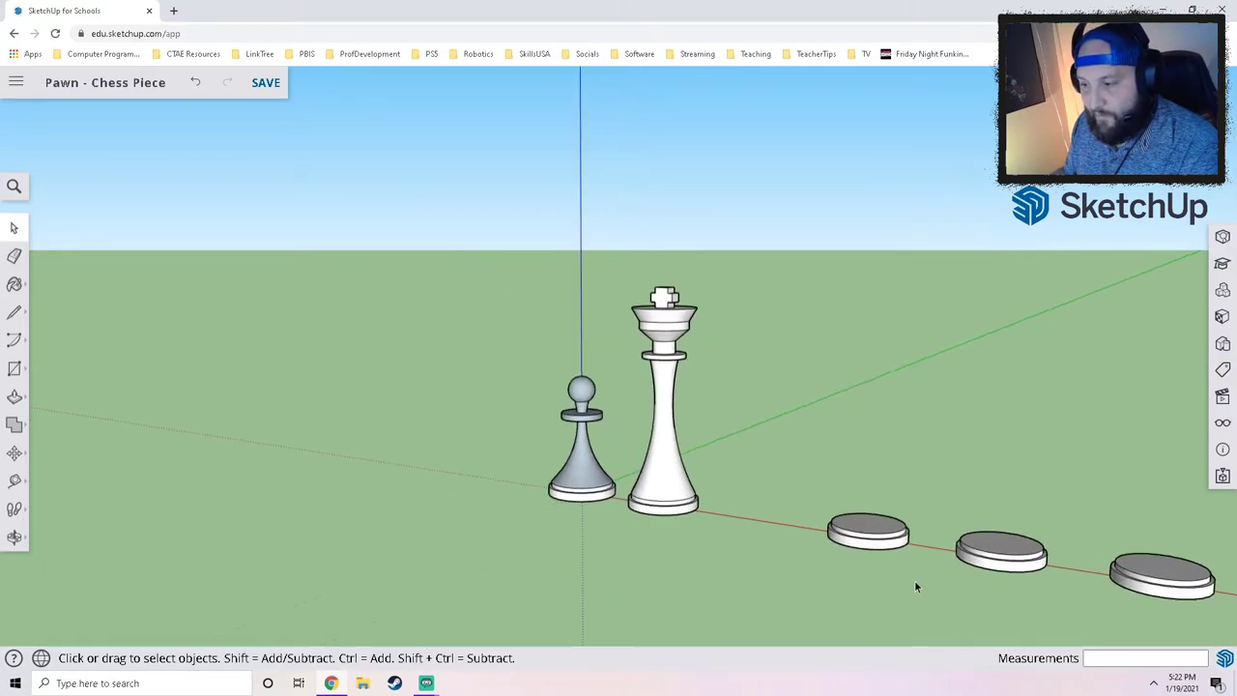
mouse_move(977, 553)
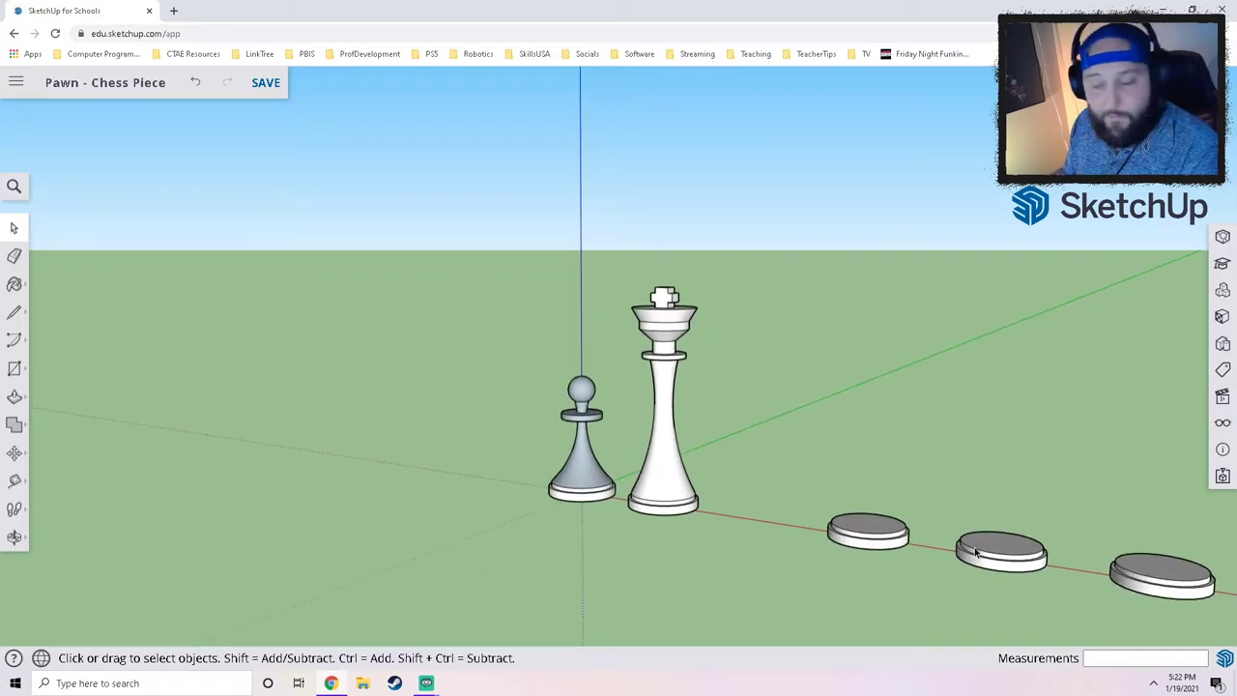
mouse_move(512, 506)
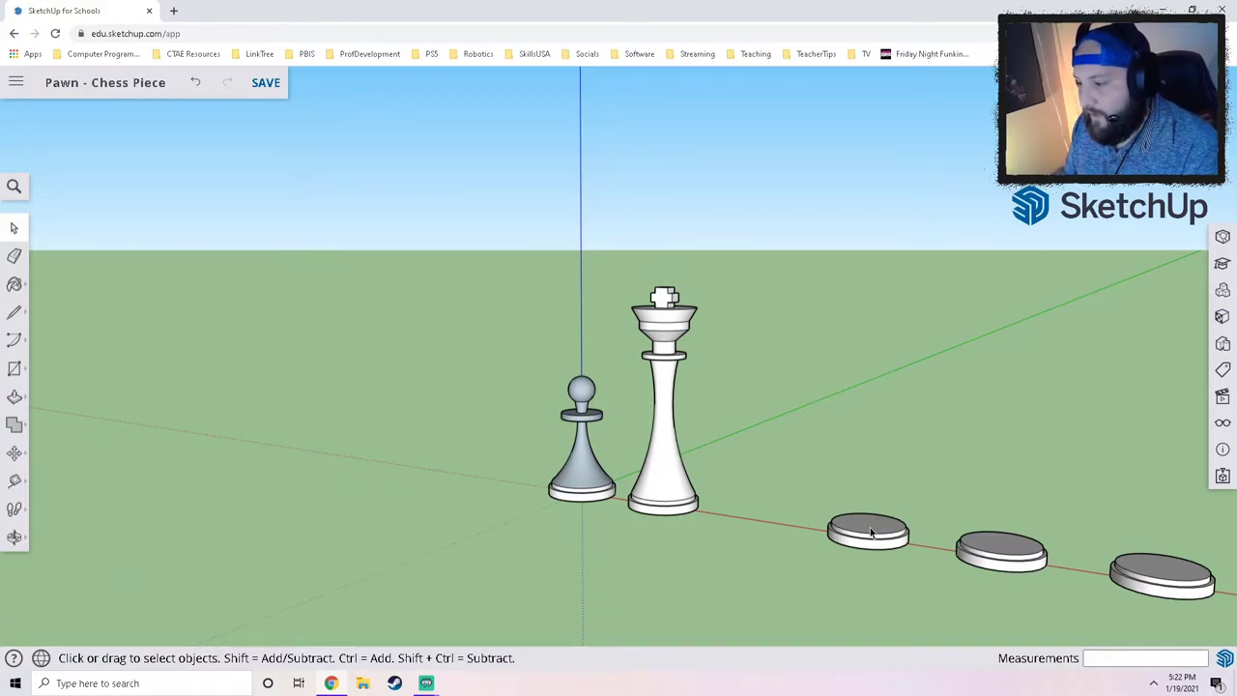
click(866, 532)
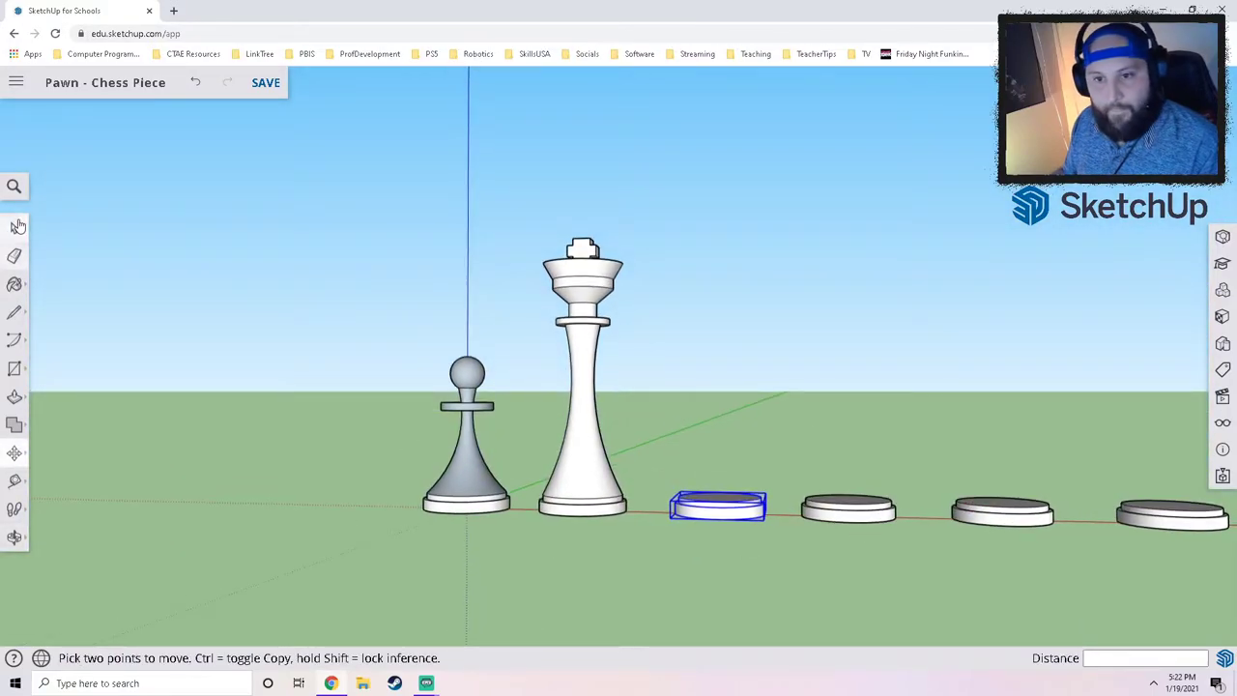
click(16, 228)
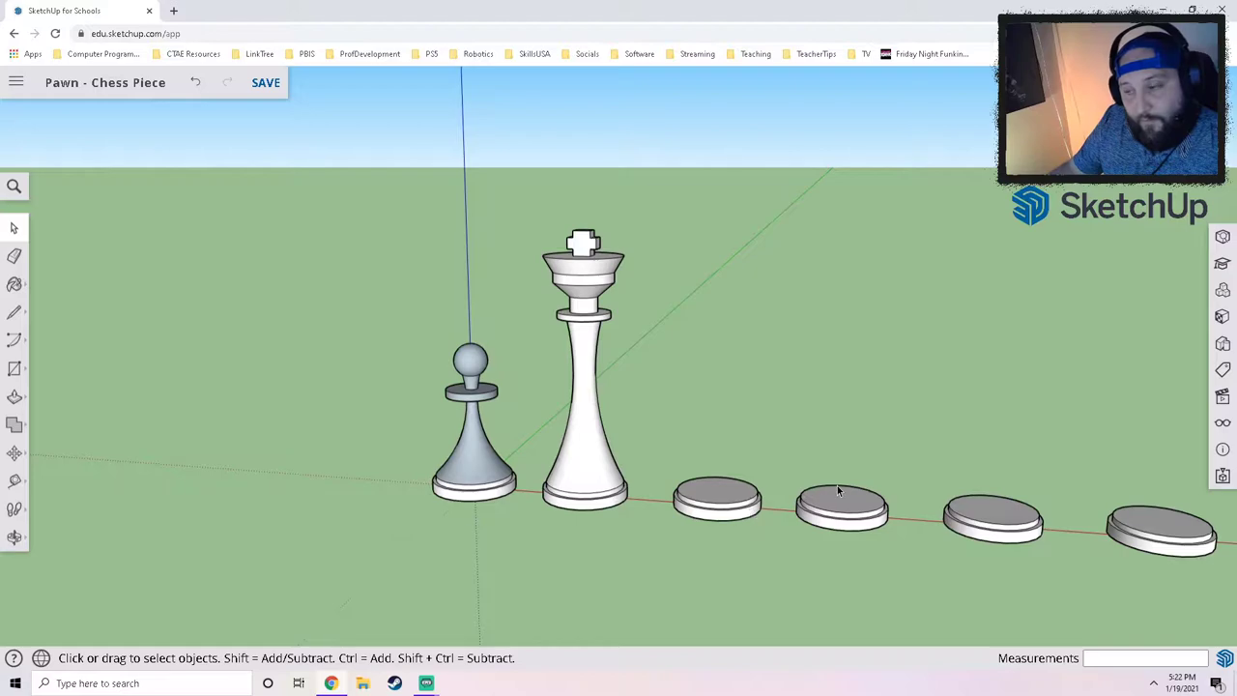
mouse_move(781, 553)
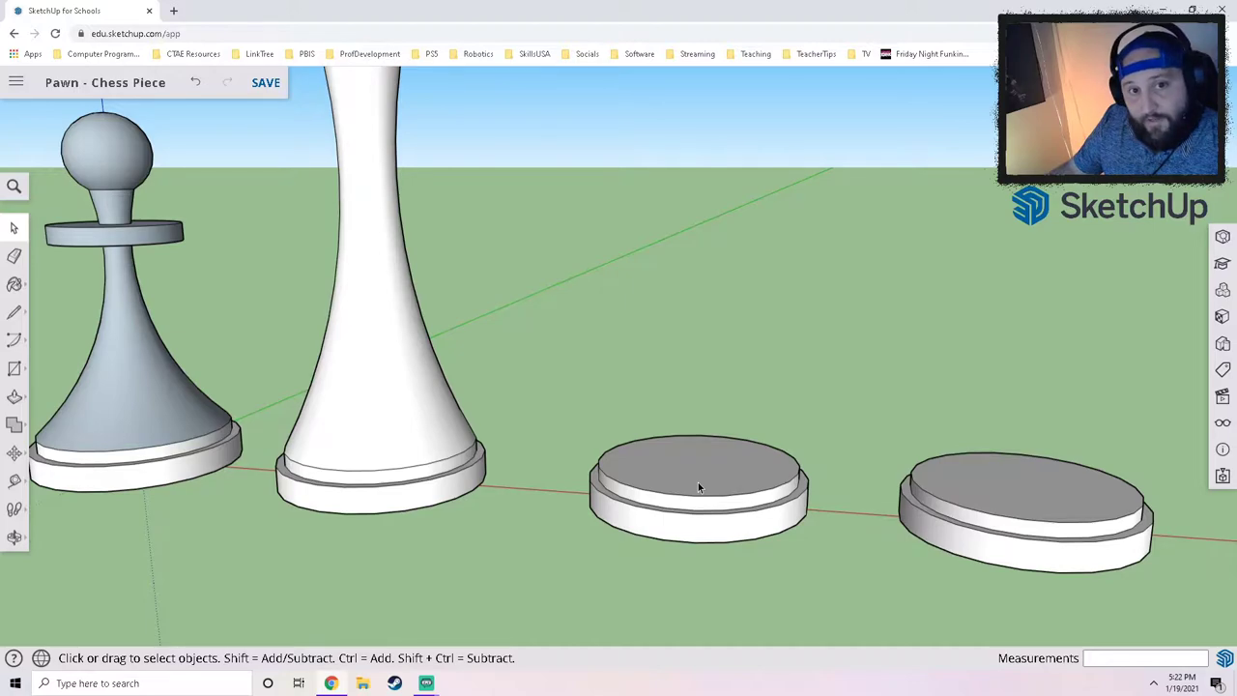
Enter group editing on the round base beside the king.
click(696, 483)
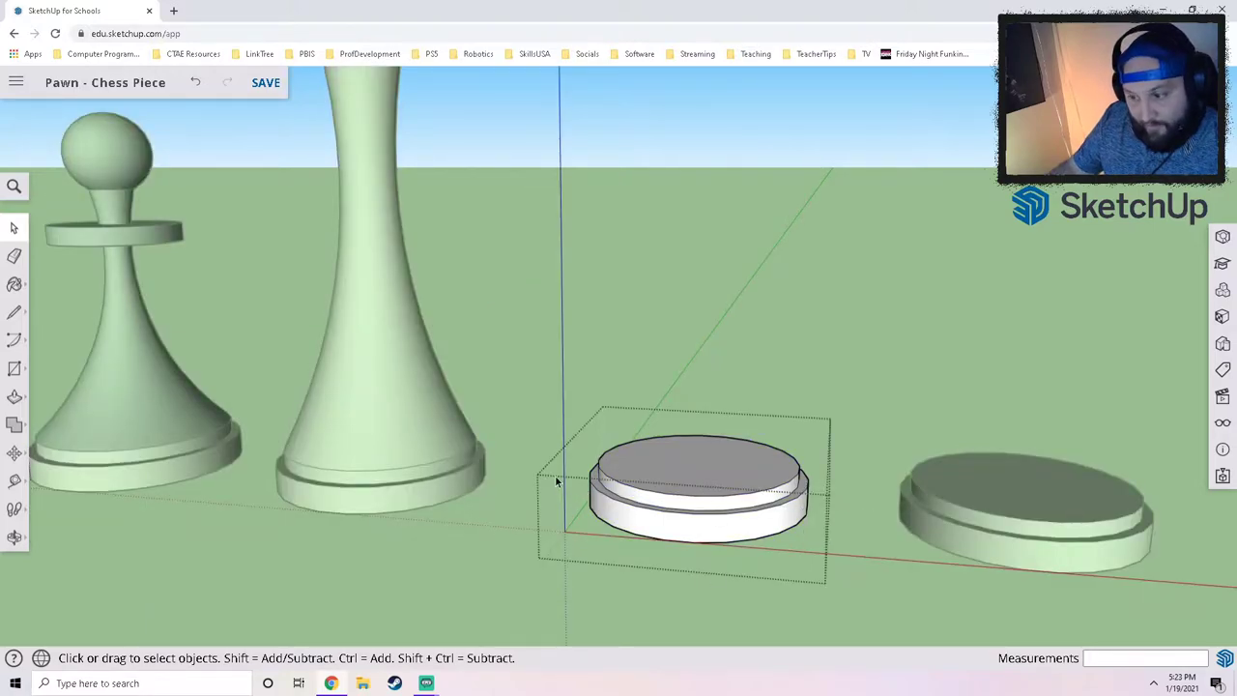
mouse_move(769, 454)
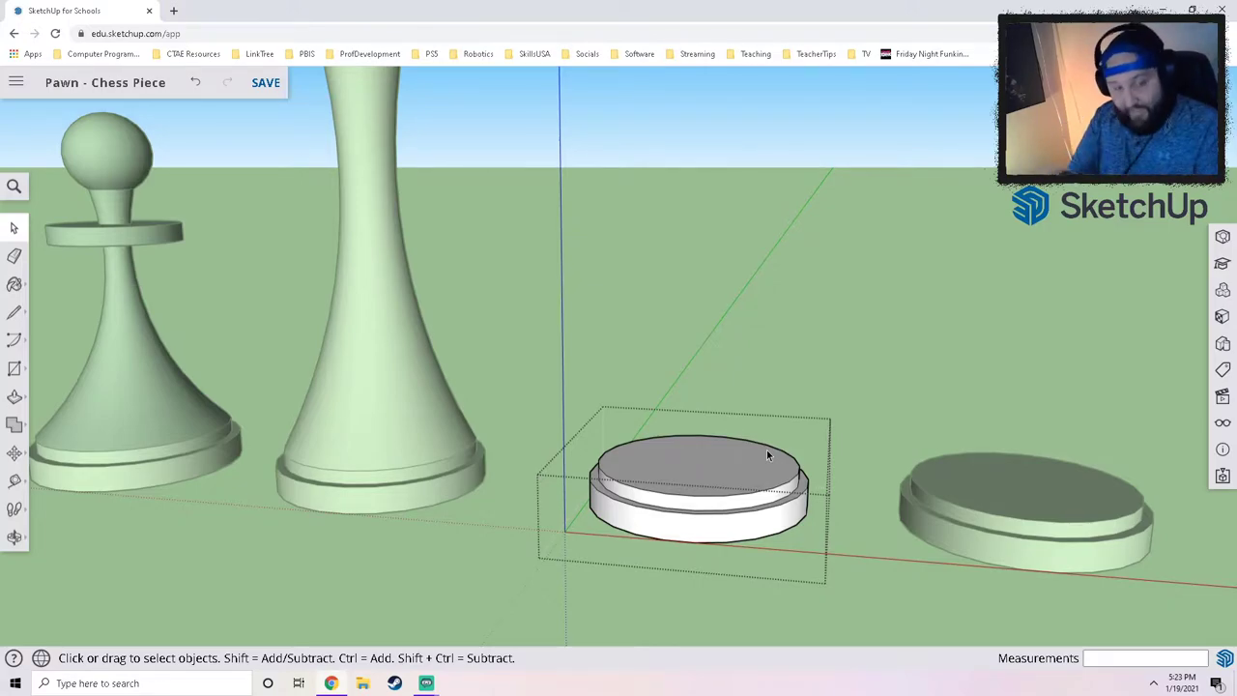
mouse_move(770, 437)
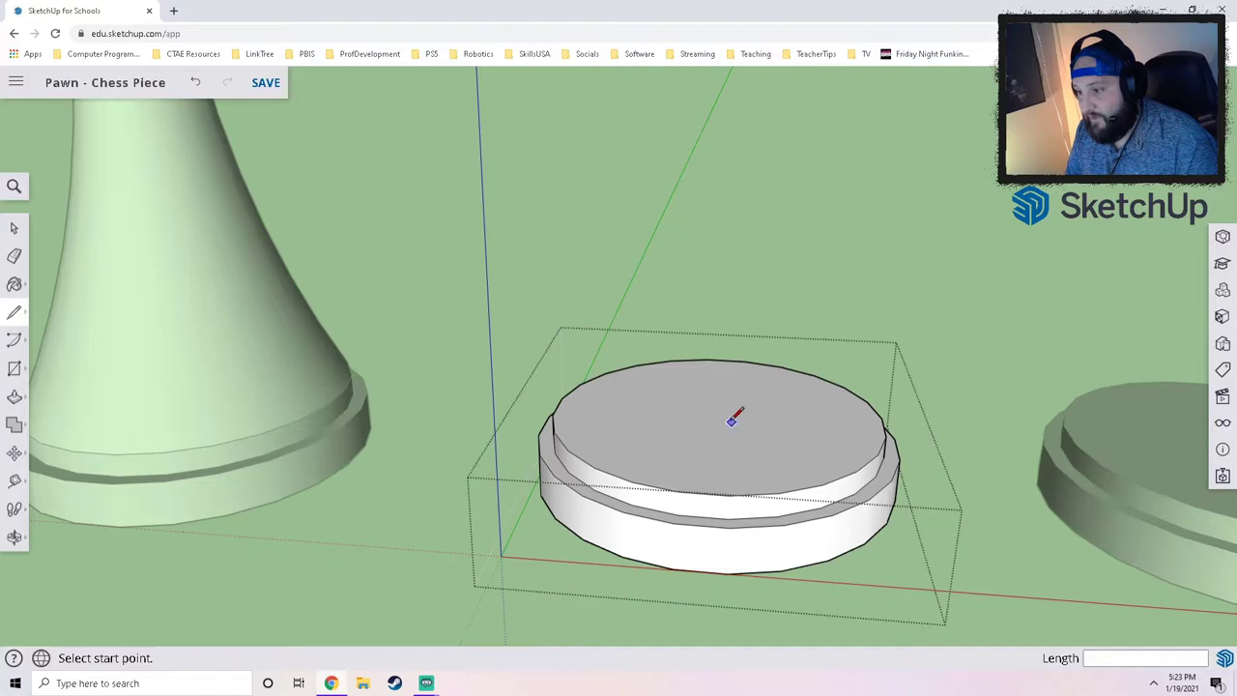
mouse_move(719, 414)
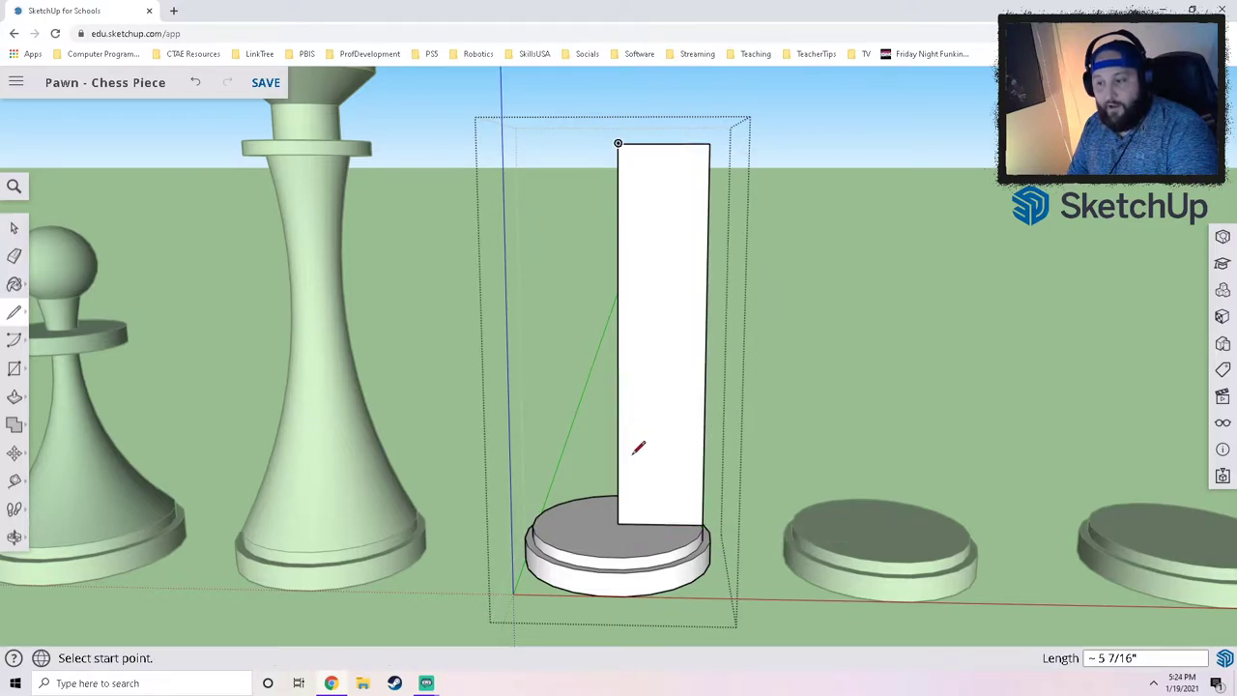
mouse_move(621, 230)
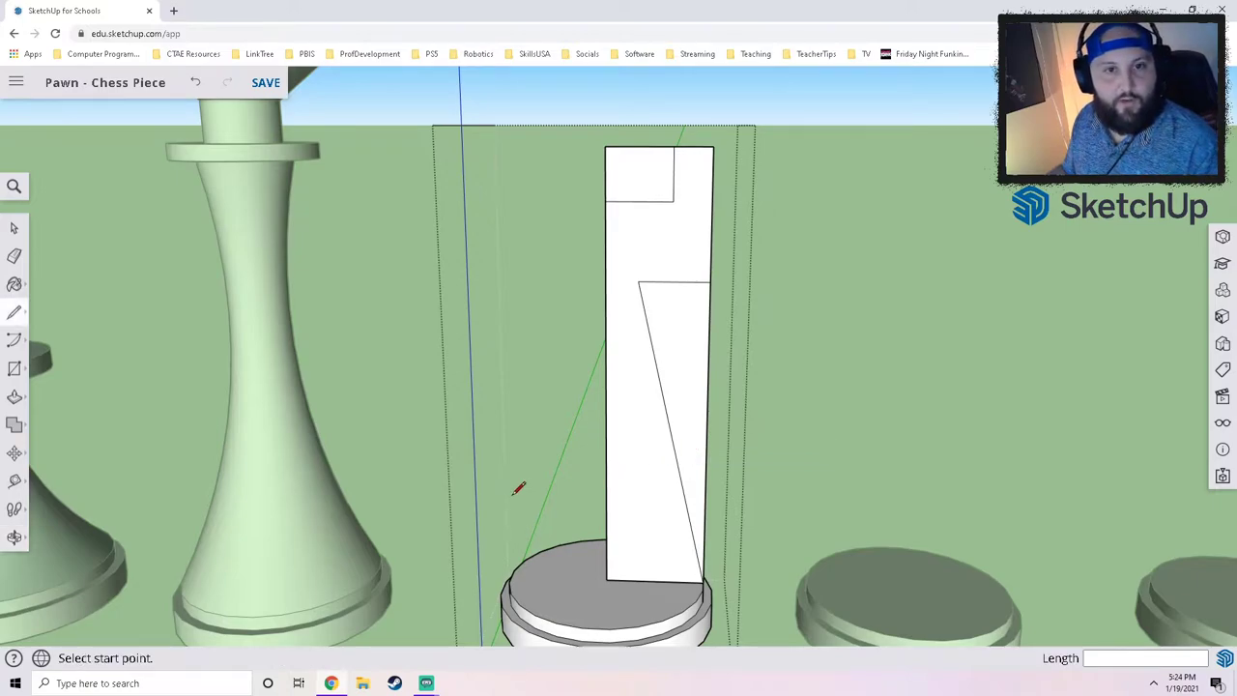
mouse_move(773, 203)
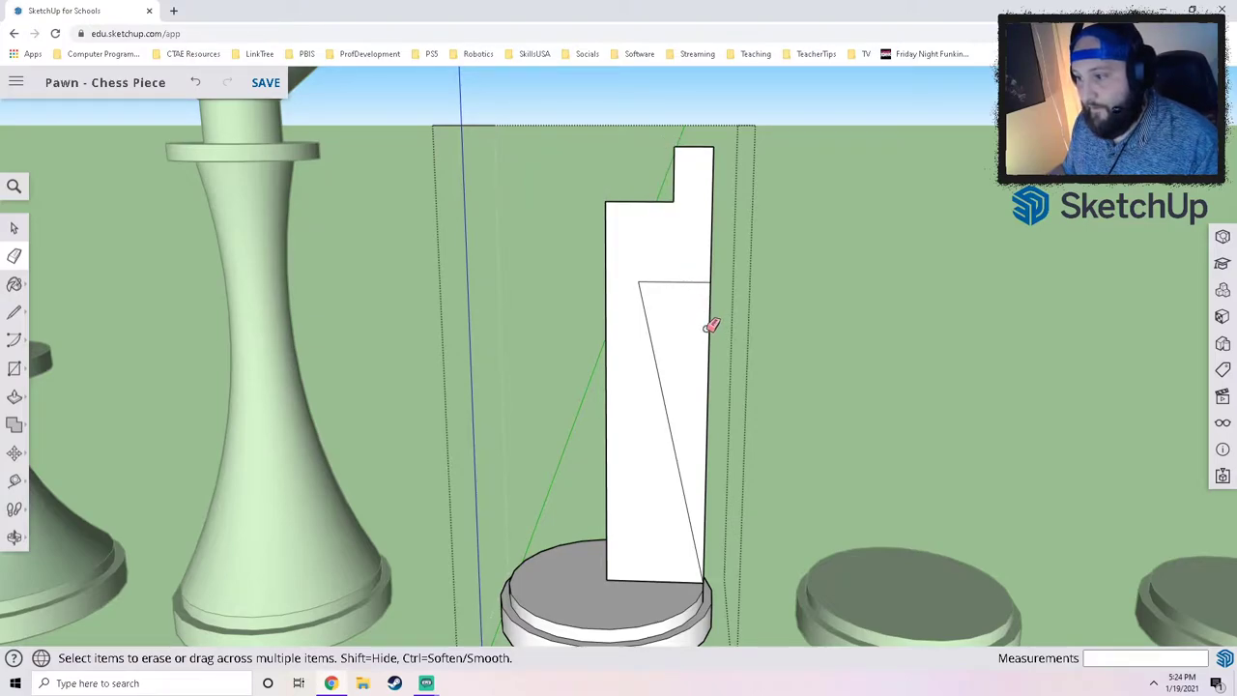
Erase the leftover line so the half-profile keeps its notched top and tapered neck.
click(711, 325)
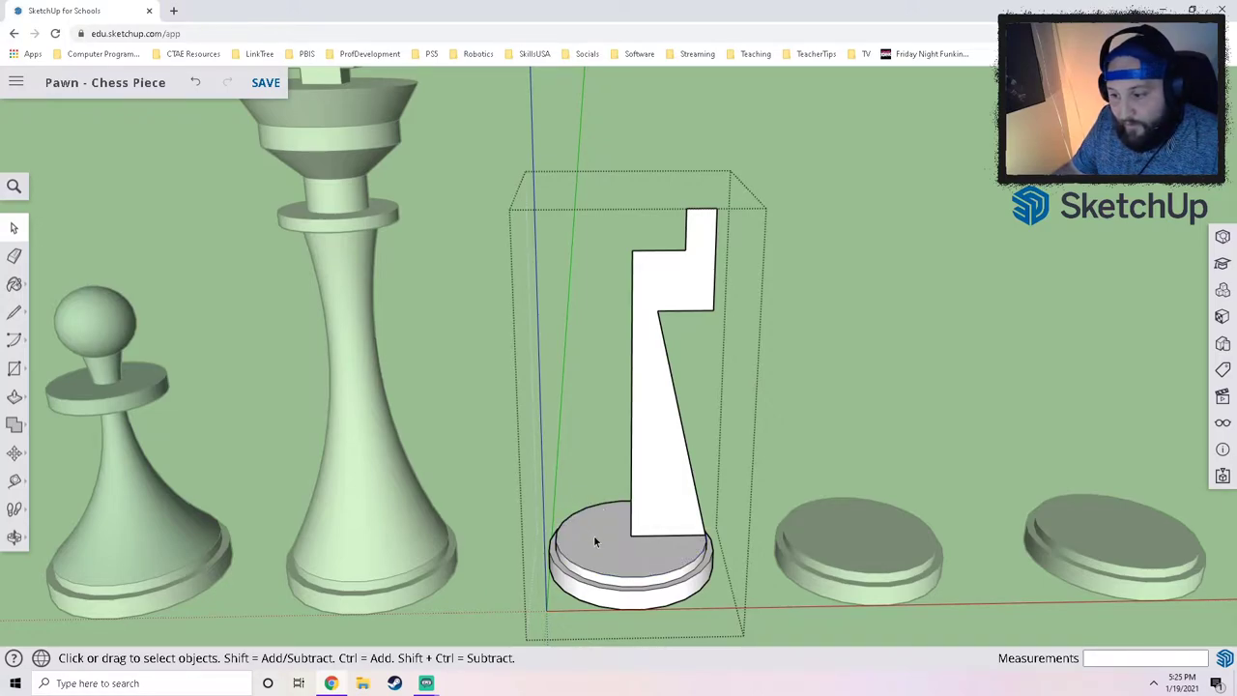
Select the base's top circle edge as the Follow Me sweep path.
click(595, 542)
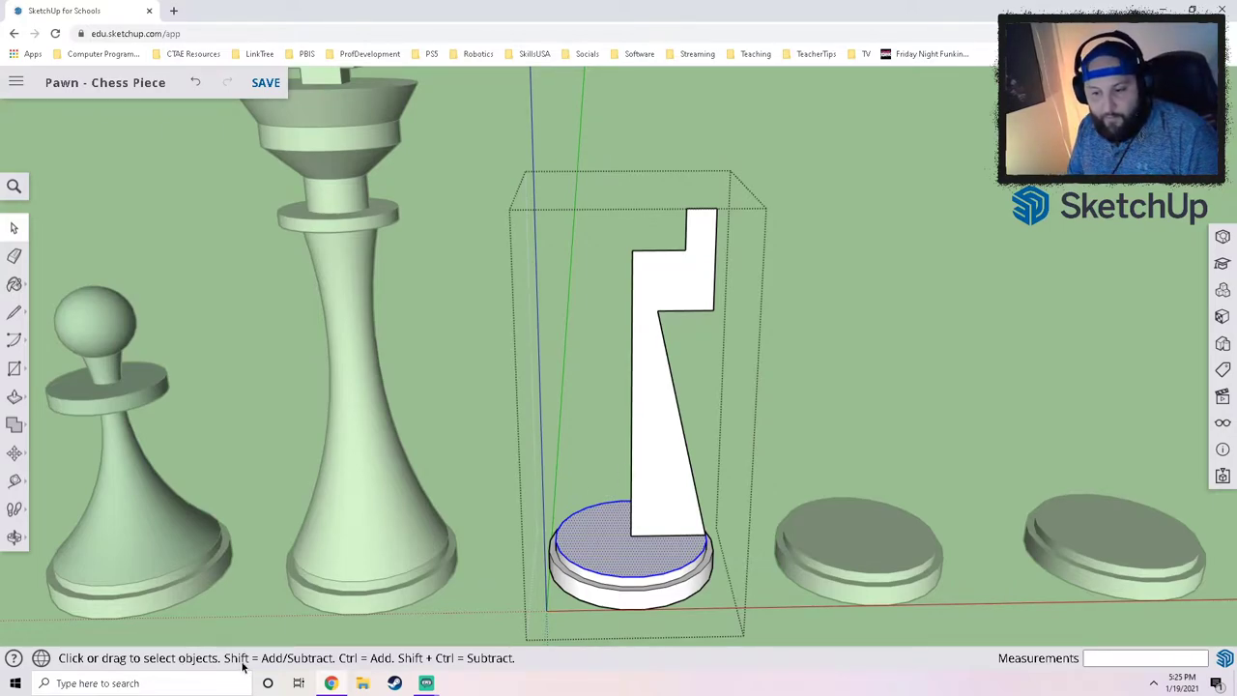
mouse_move(269, 667)
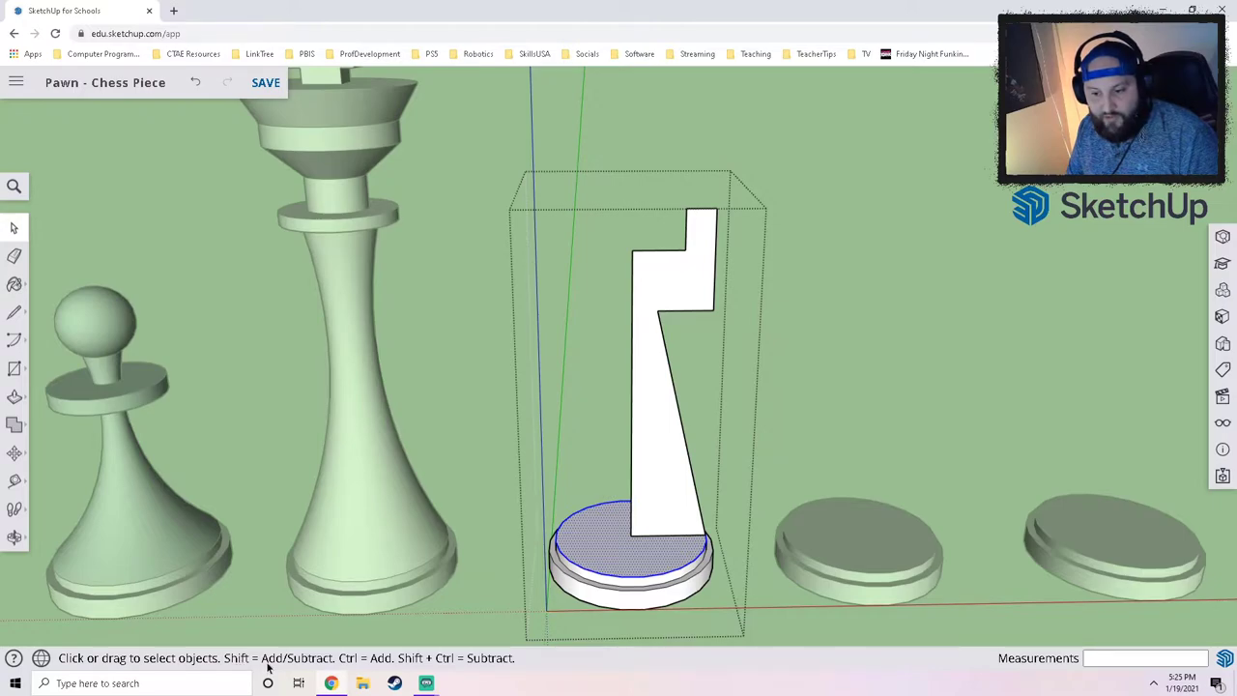
mouse_move(359, 667)
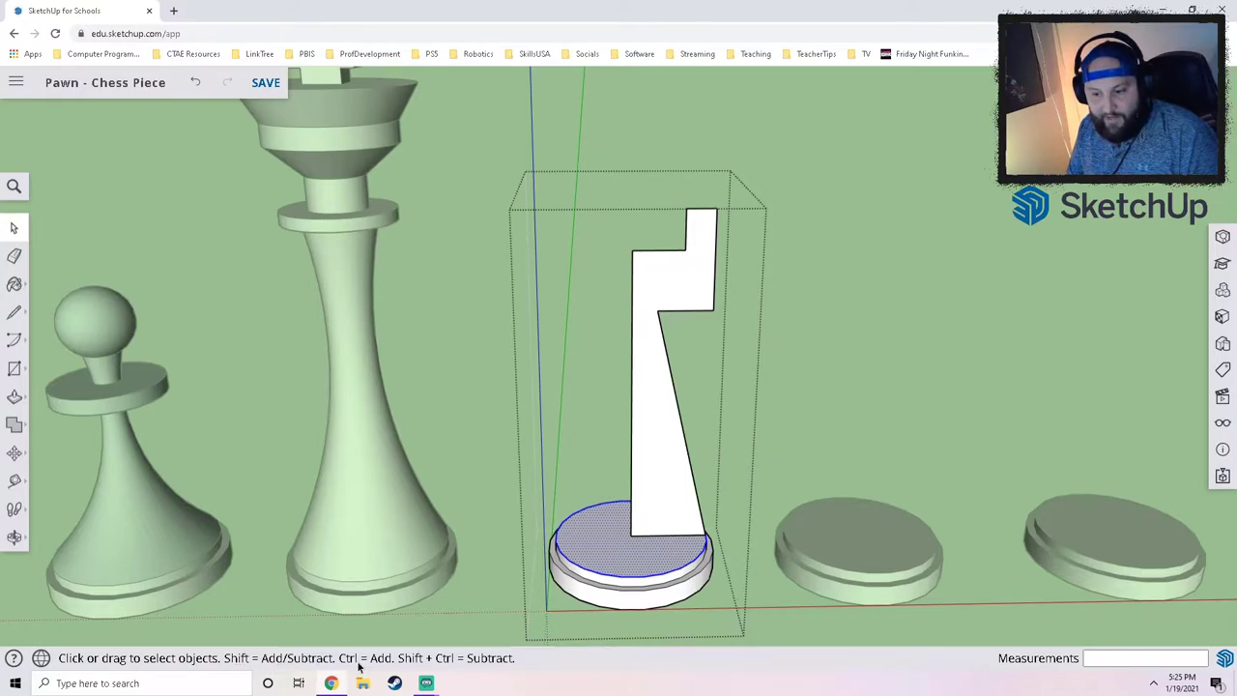
mouse_move(402, 667)
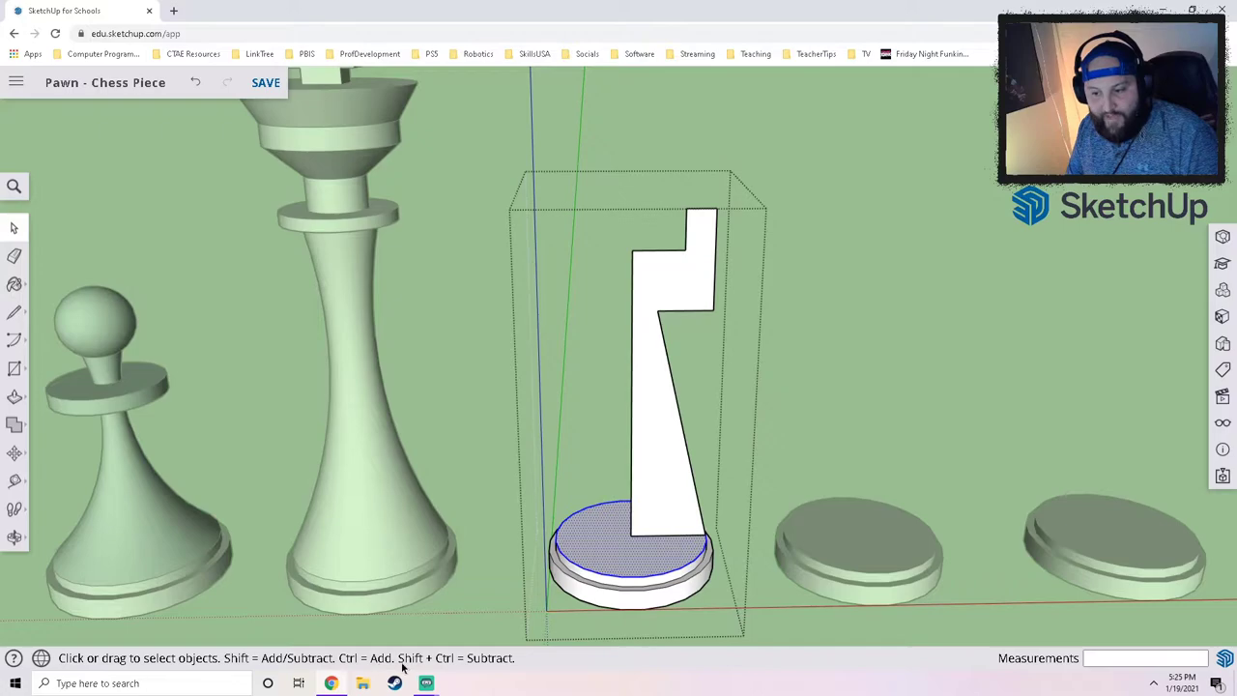
mouse_move(488, 669)
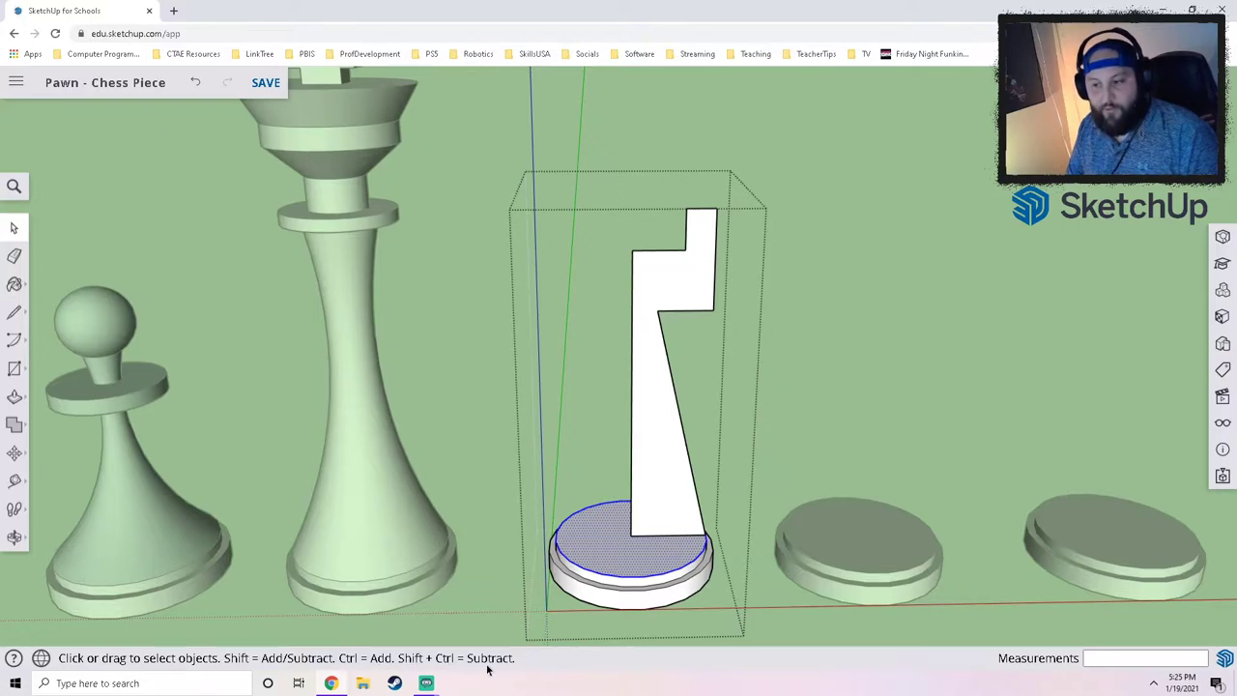
mouse_move(557, 539)
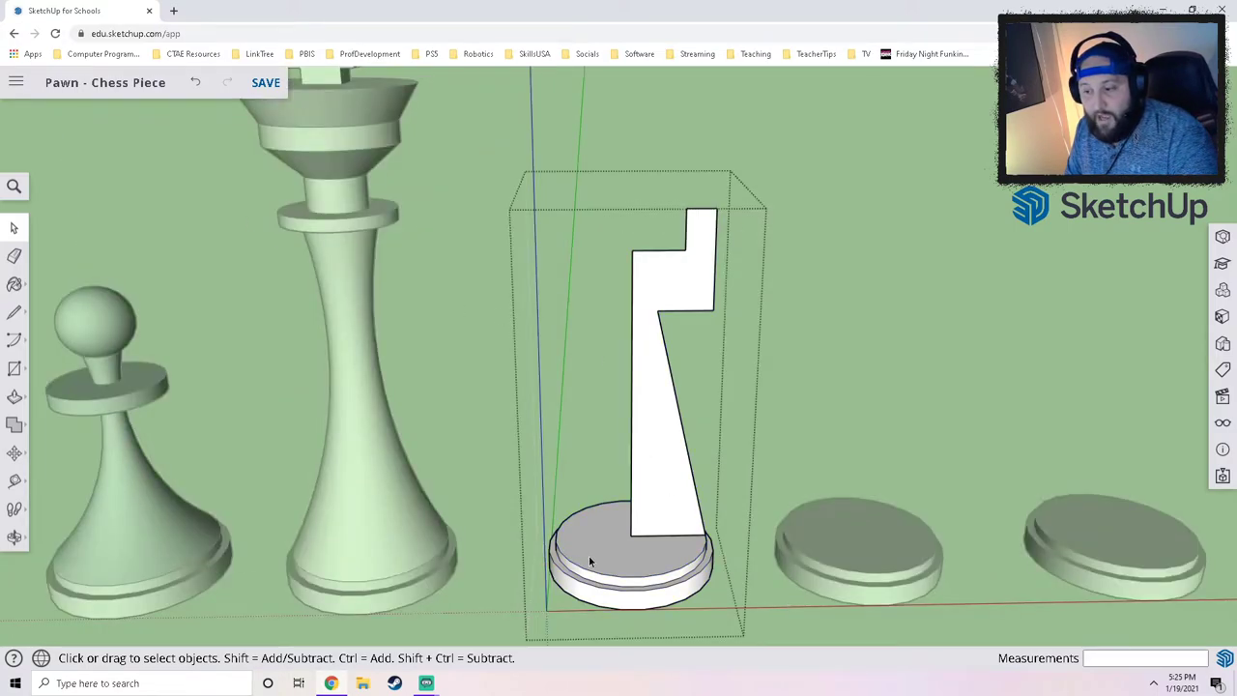
click(629, 557)
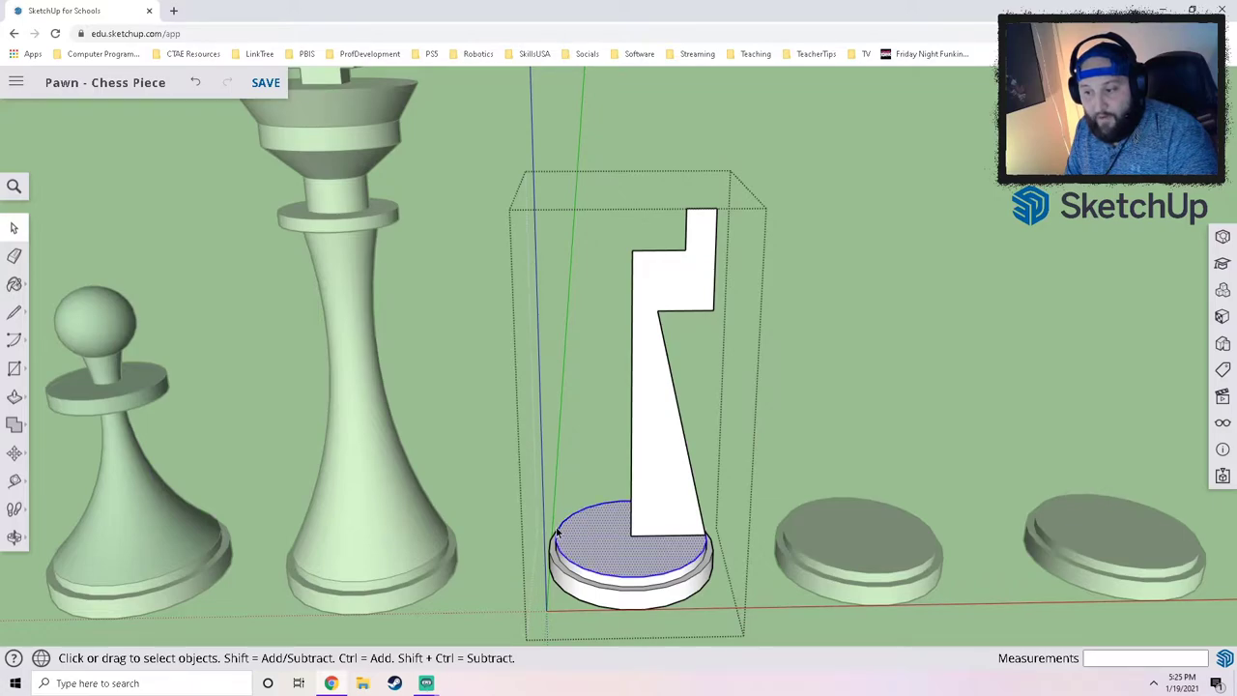
mouse_move(611, 574)
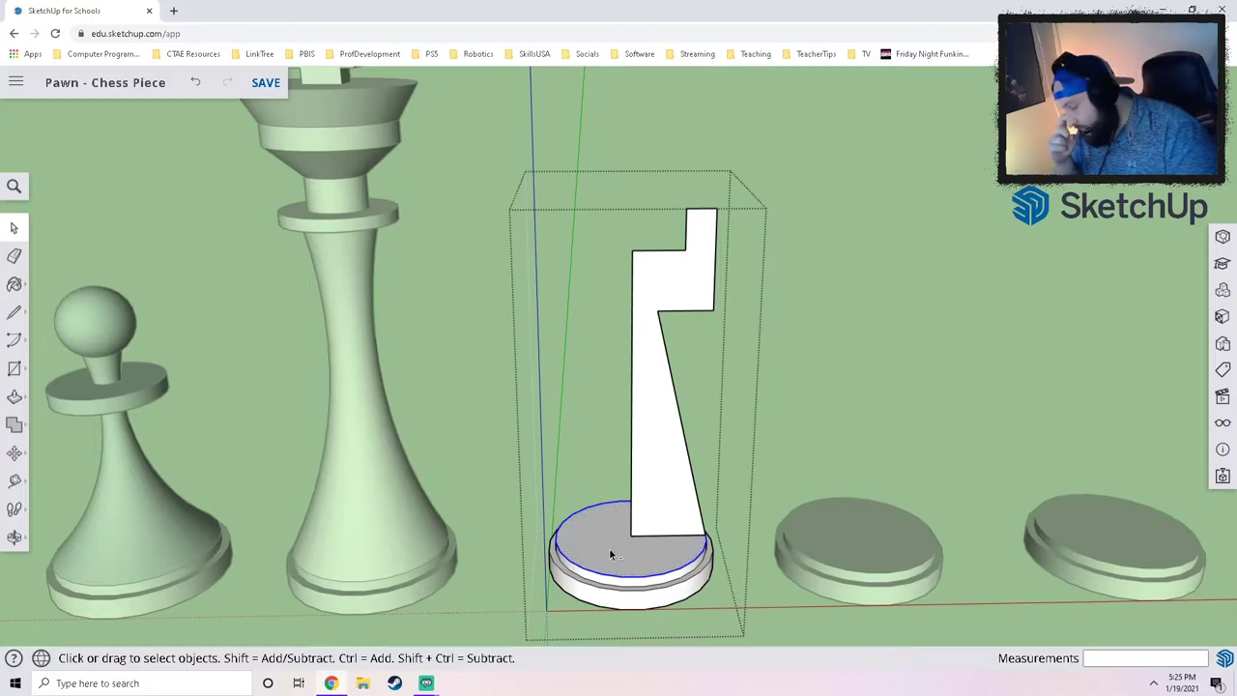
mouse_move(197, 362)
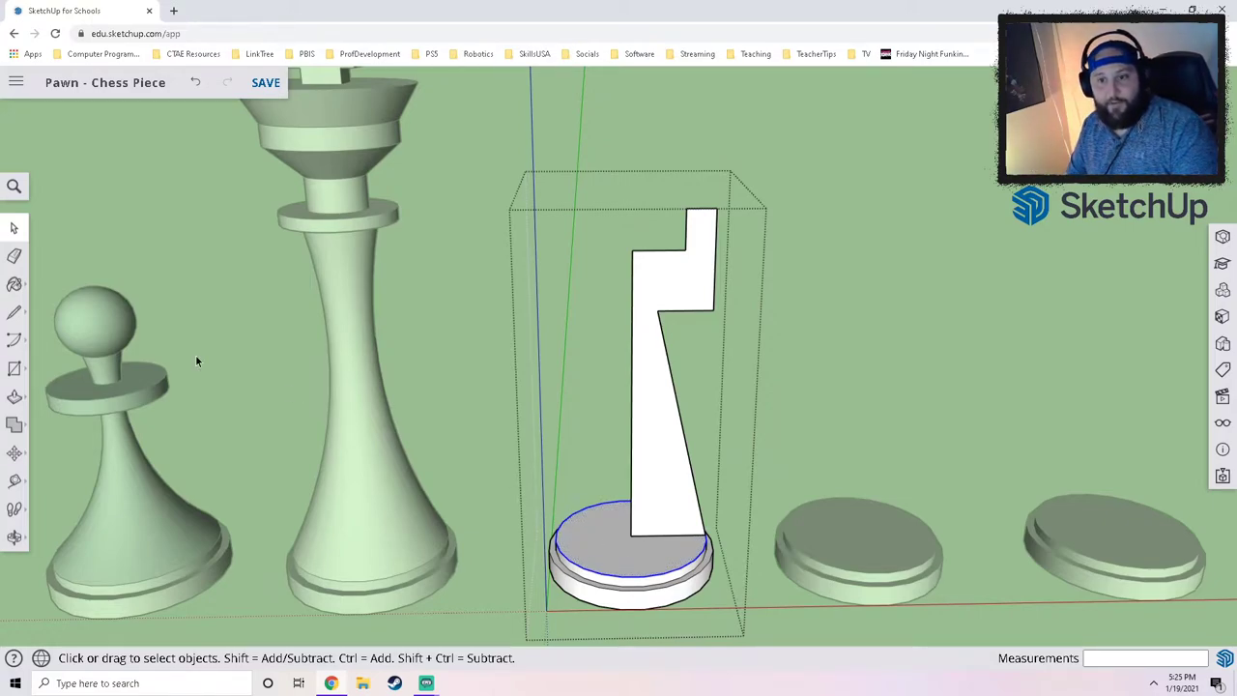
click(15, 397)
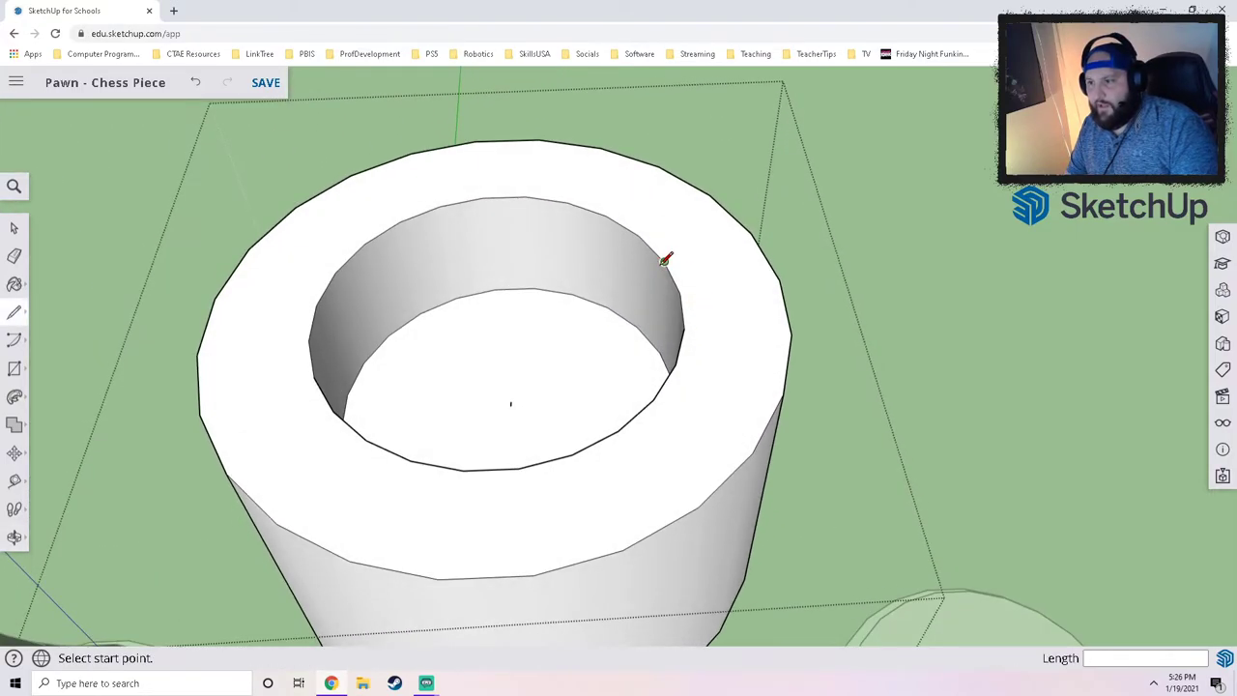
Draw radial dividing lines across the rook's top rim to mark equal wedges.
click(665, 261)
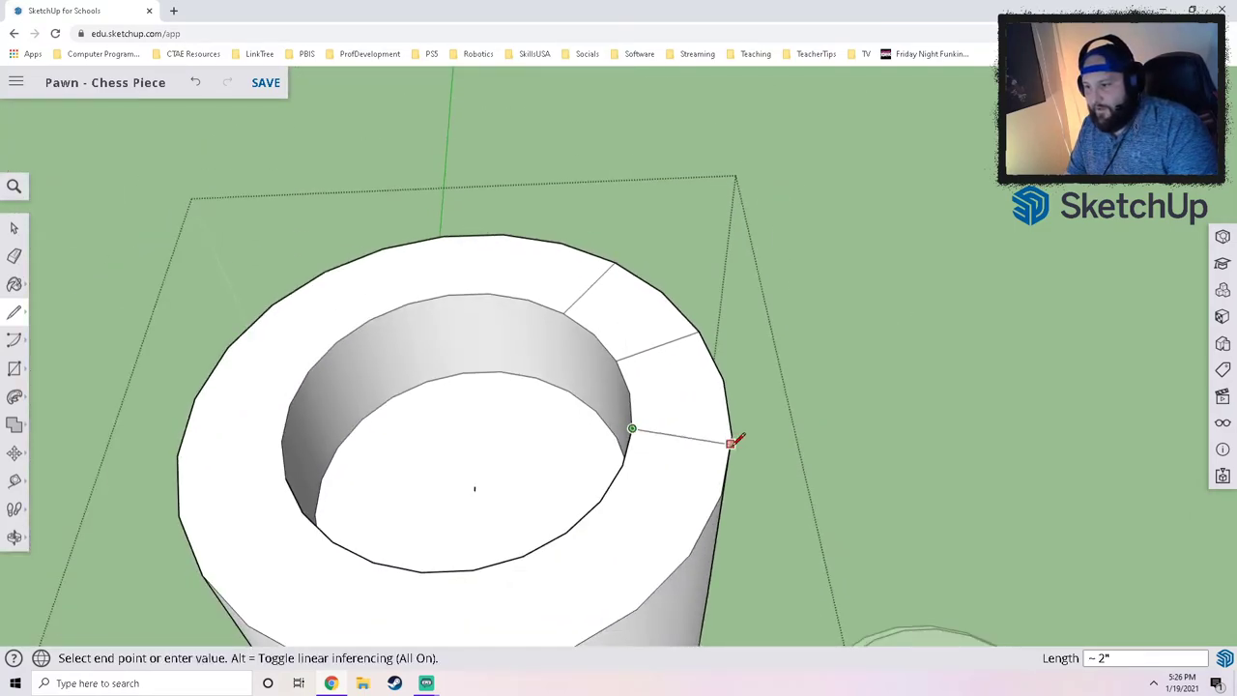
mouse_move(600, 501)
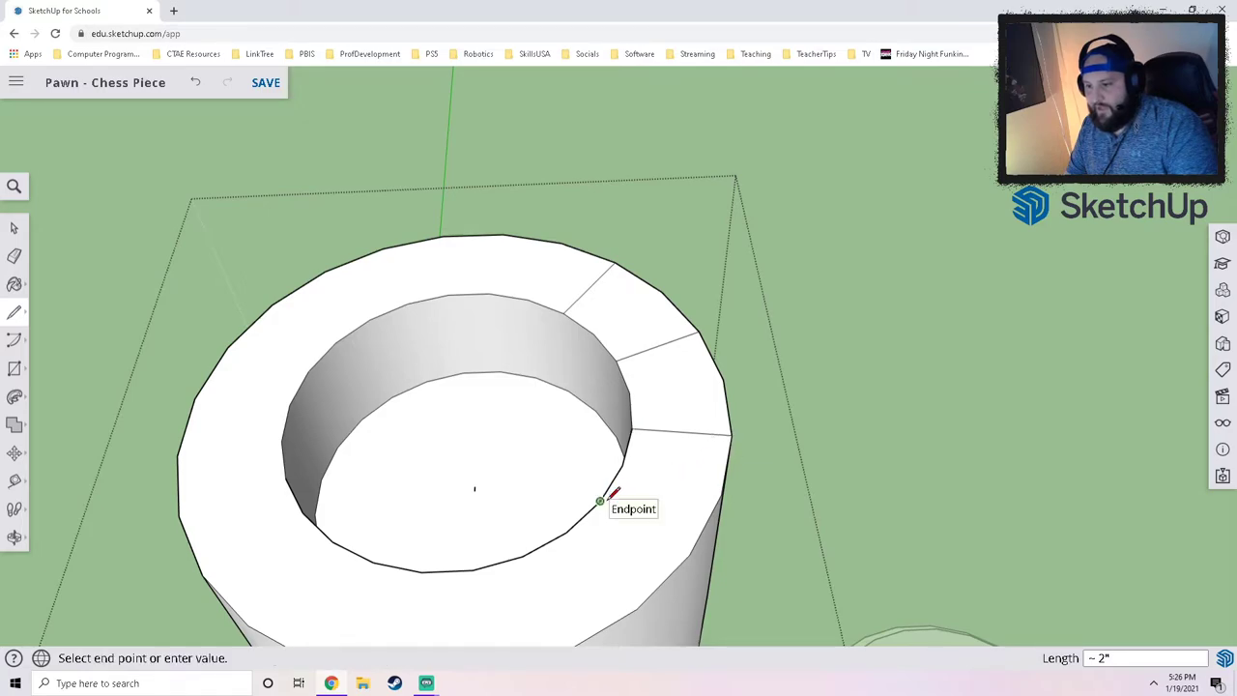
click(599, 501)
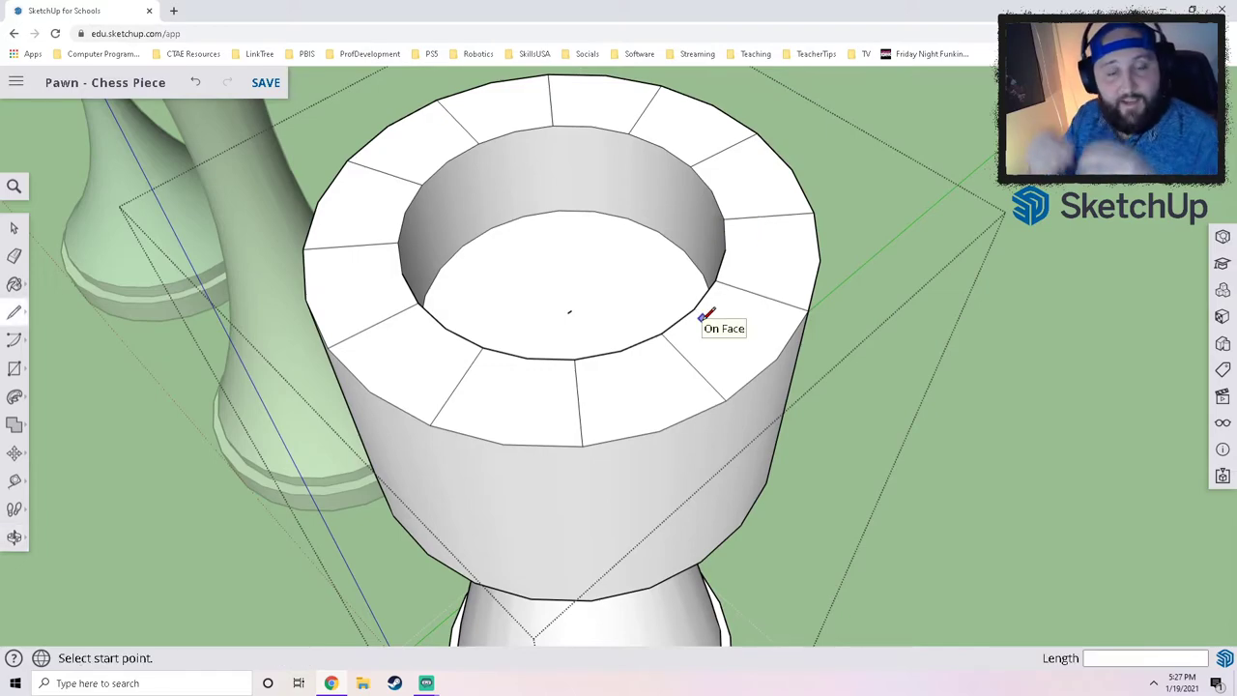
click(267, 81)
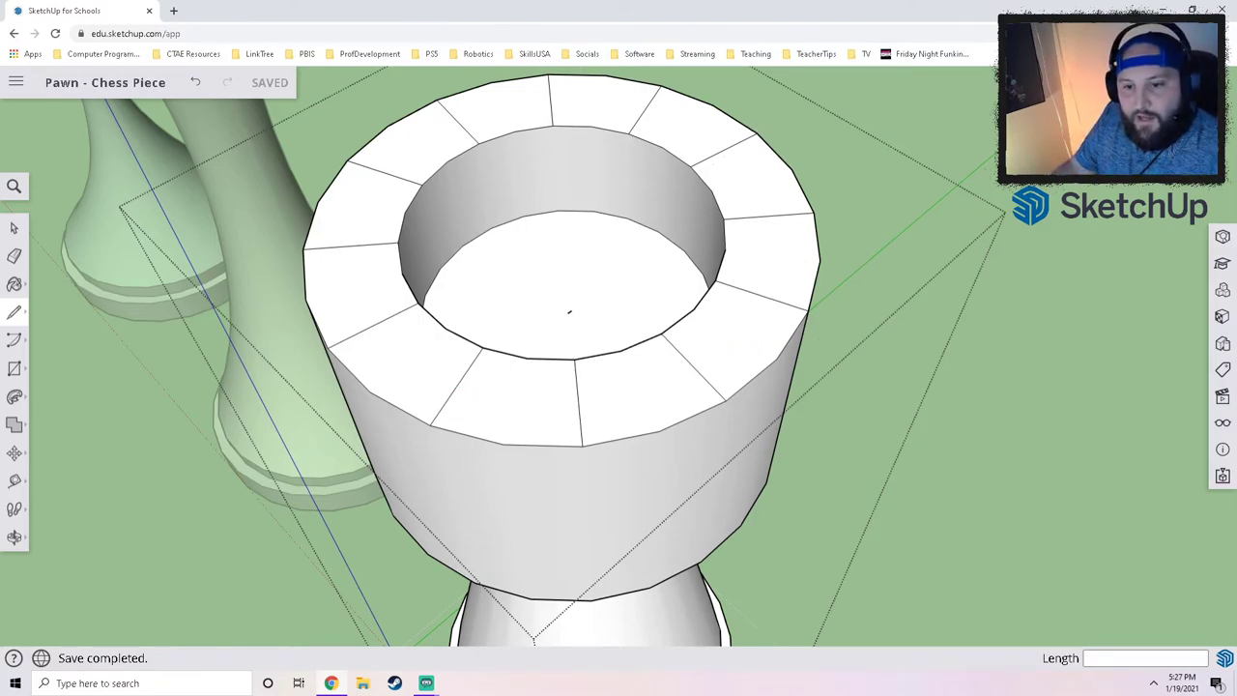
Mark a notch on the top rim and push it down to form a battlement gap.
click(15, 396)
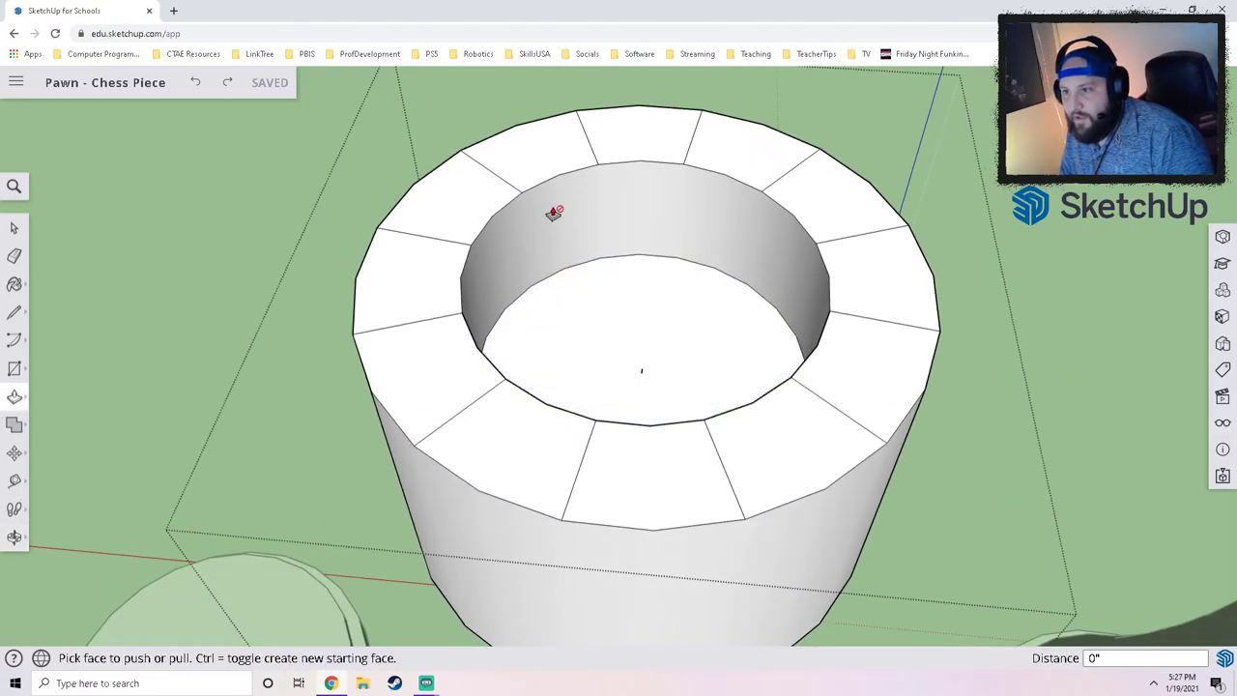
drag(557, 212, 569, 236)
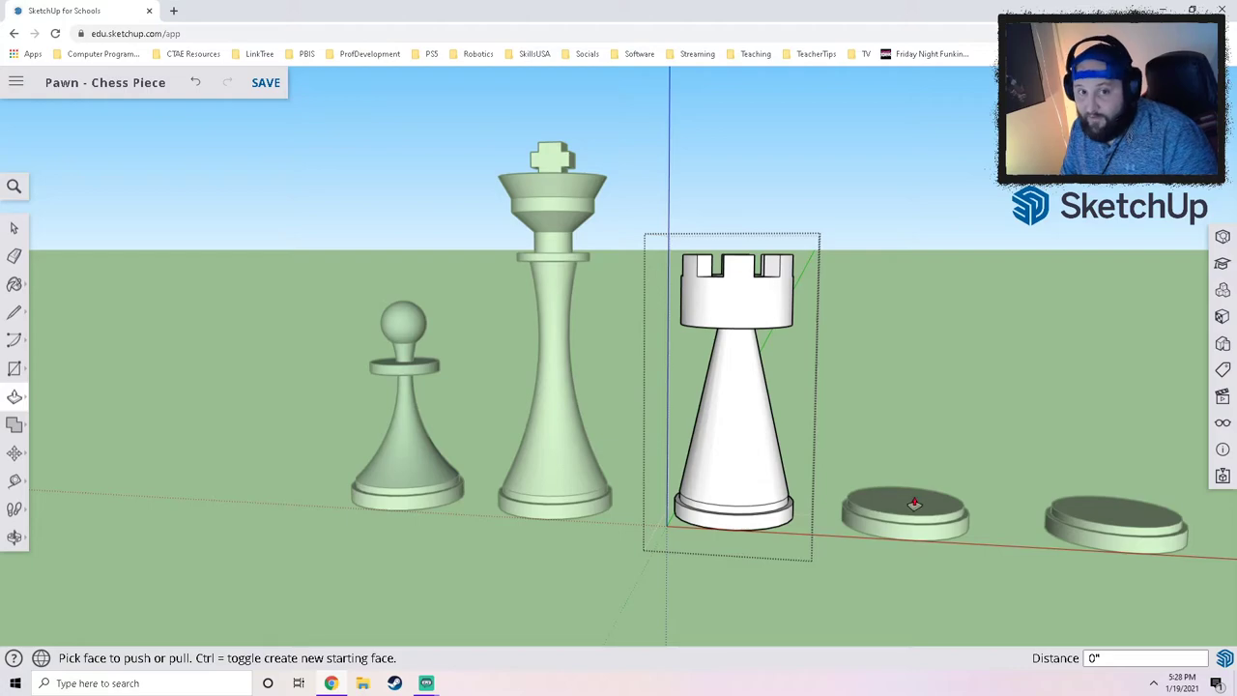
mouse_move(239, 85)
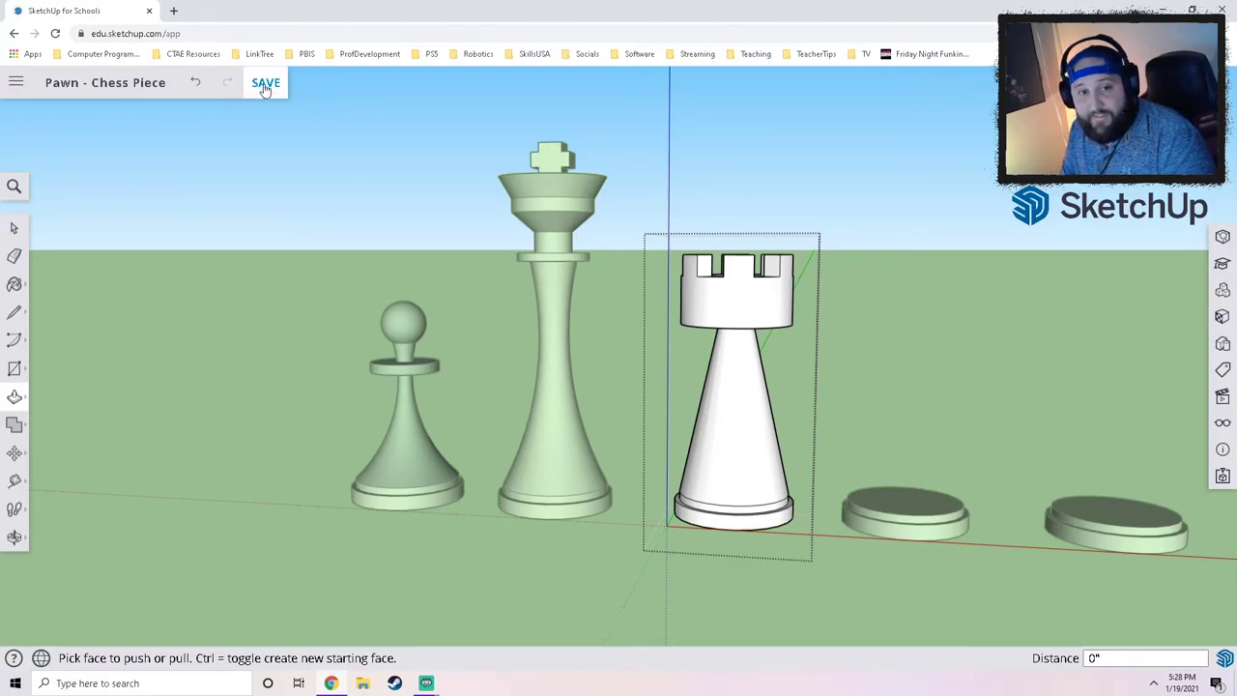
click(266, 82)
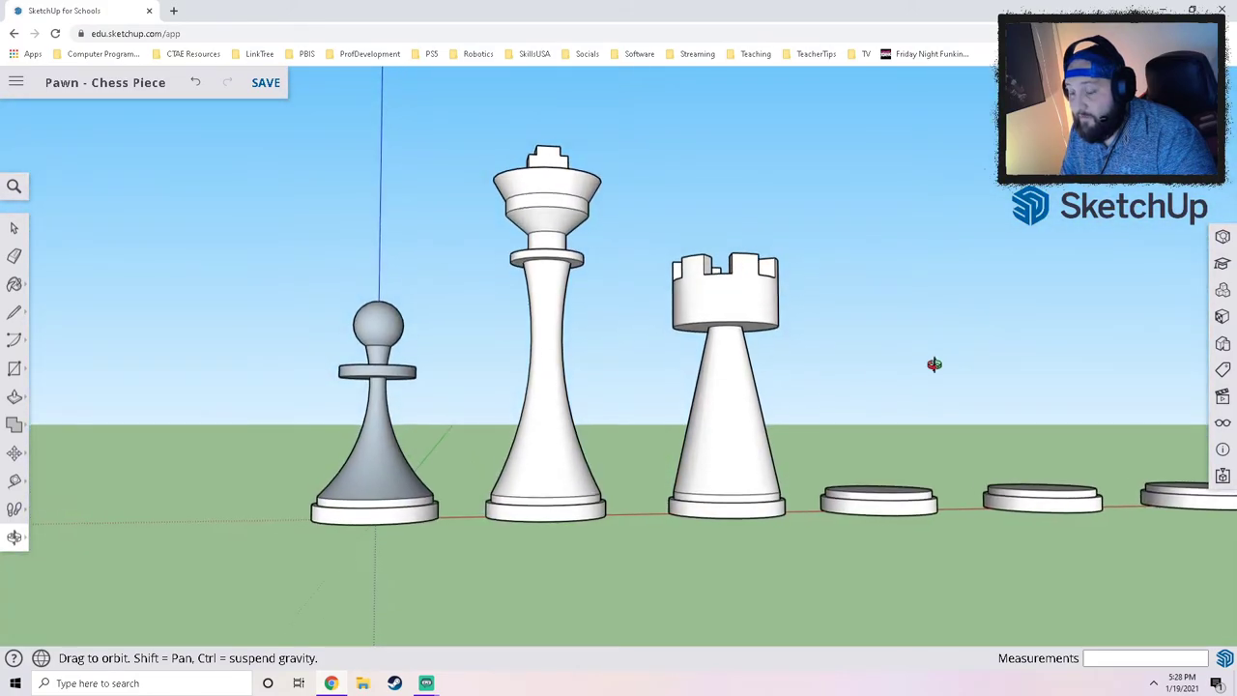
drag(936, 364, 801, 377)
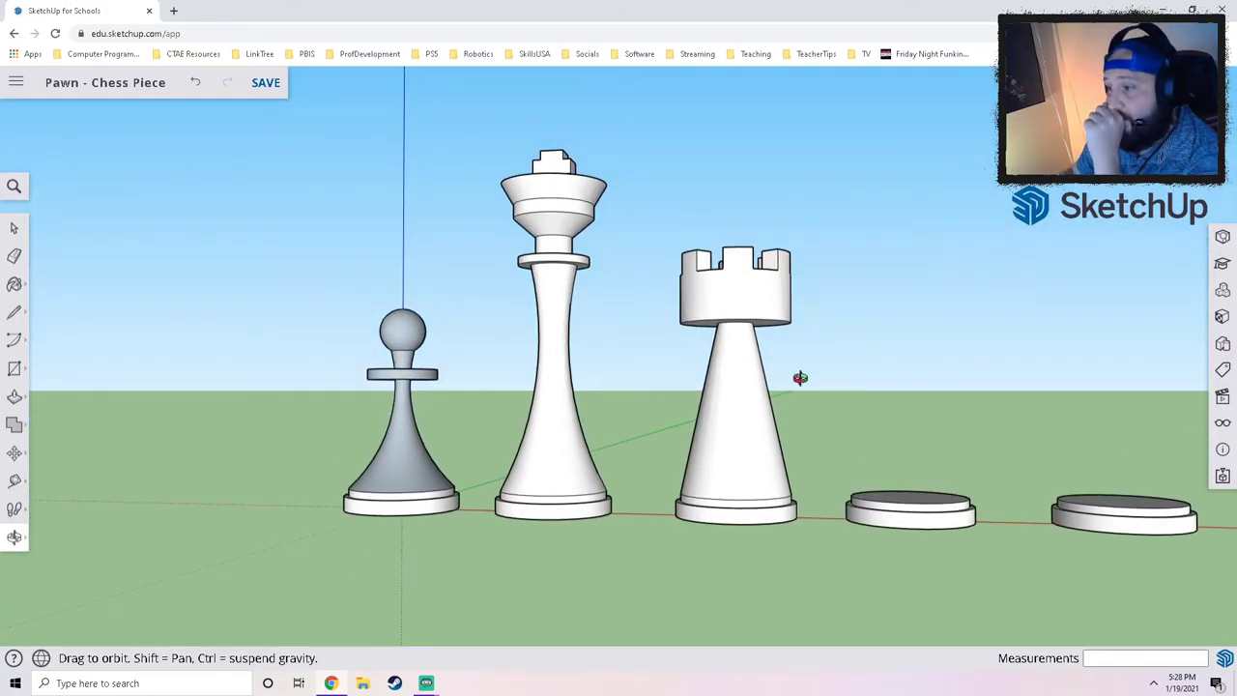
drag(800, 377, 731, 479)
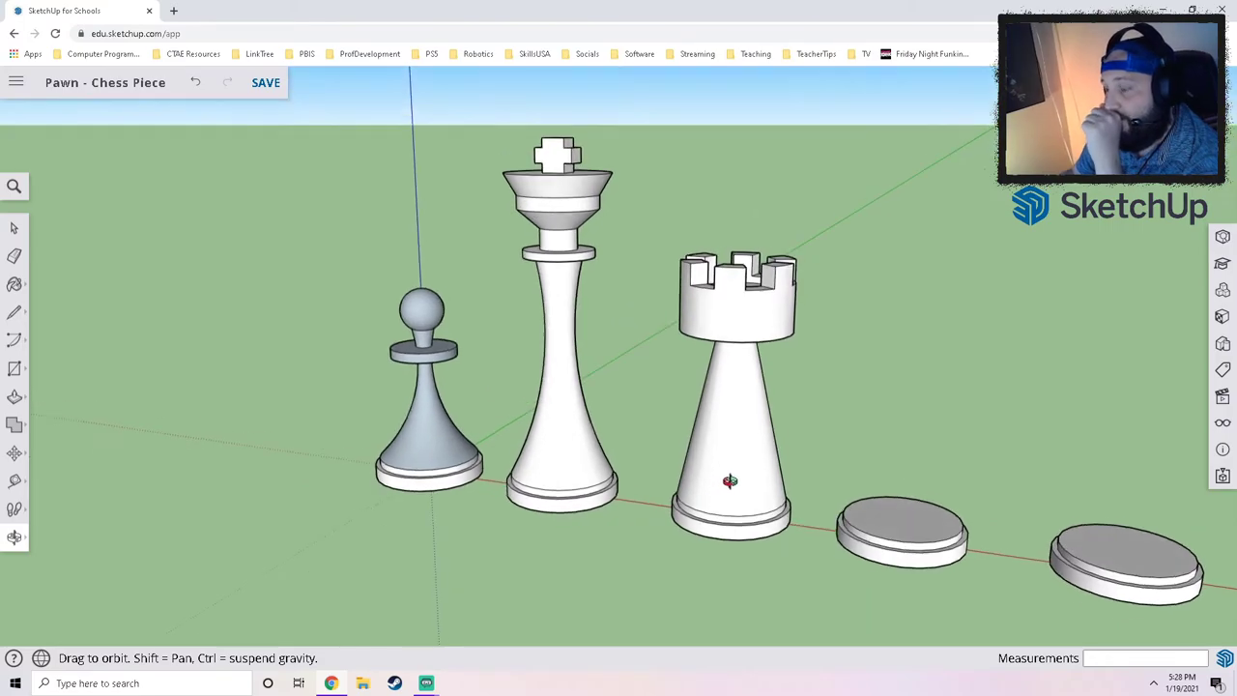
drag(731, 481, 735, 404)
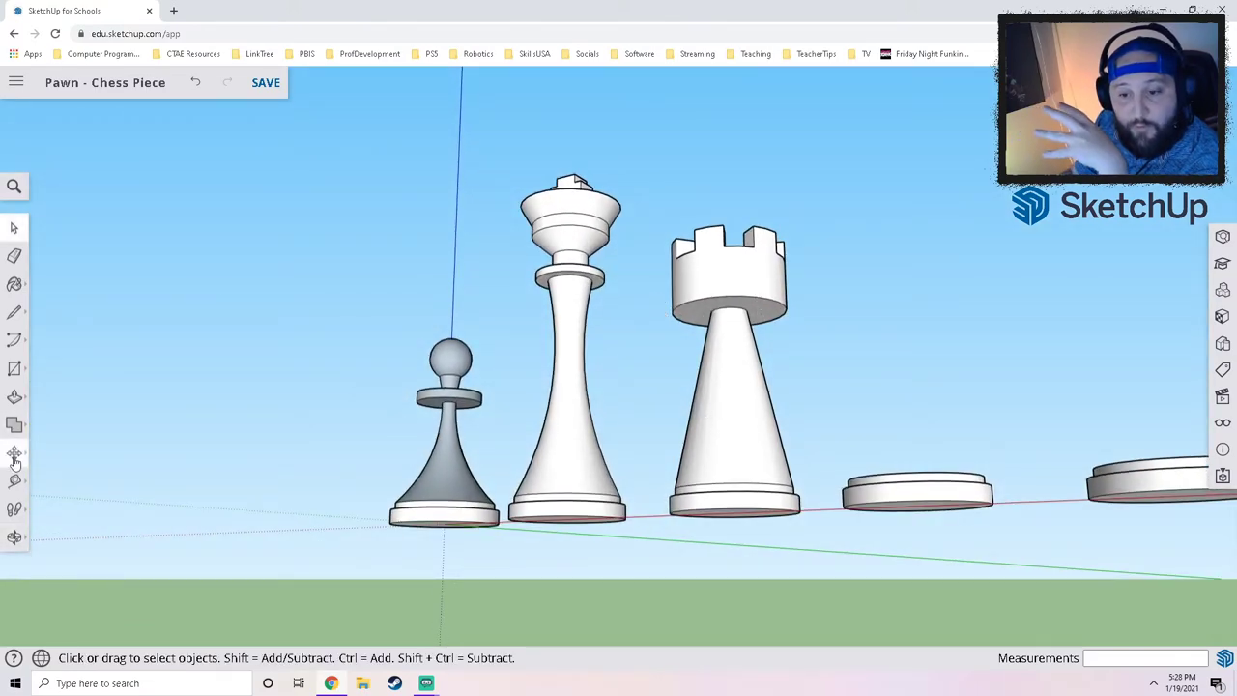
mouse_move(16, 455)
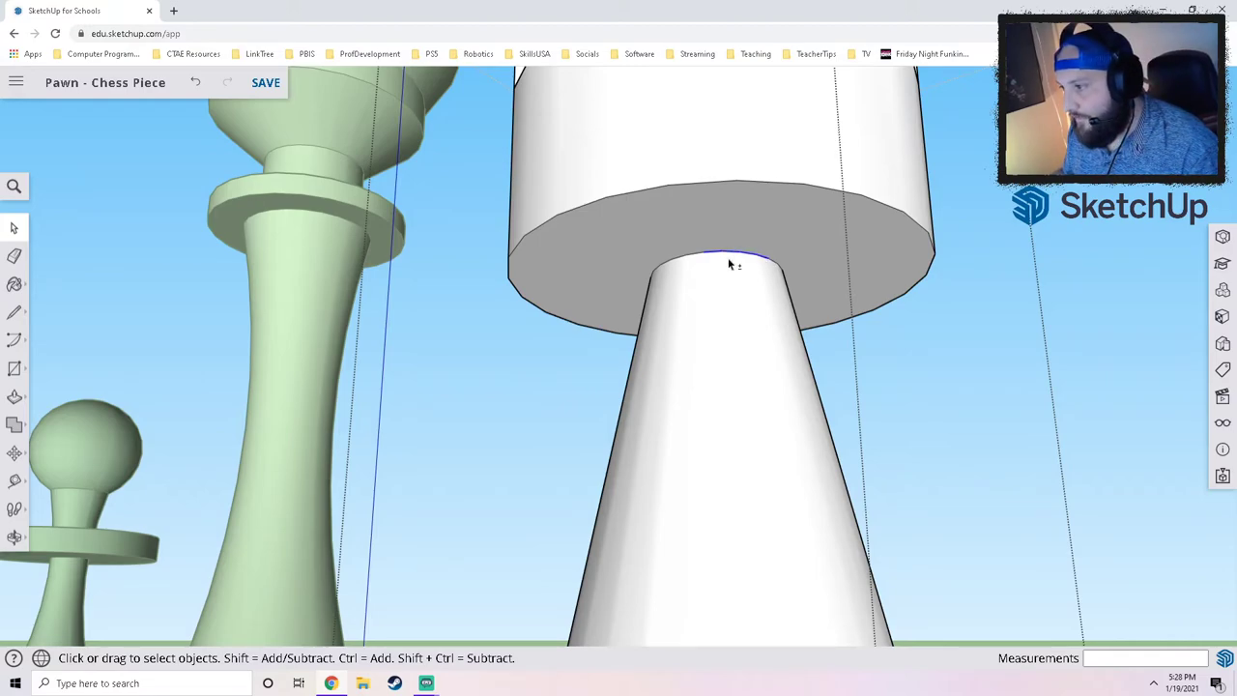
click(719, 232)
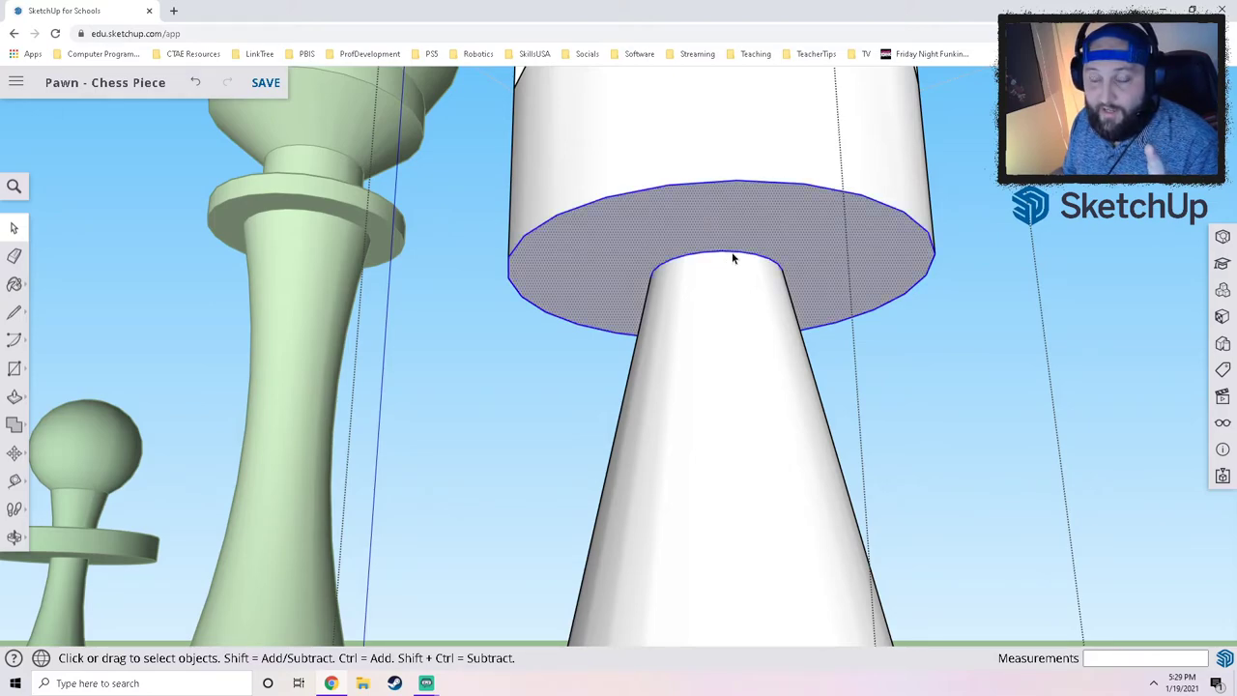
mouse_move(762, 215)
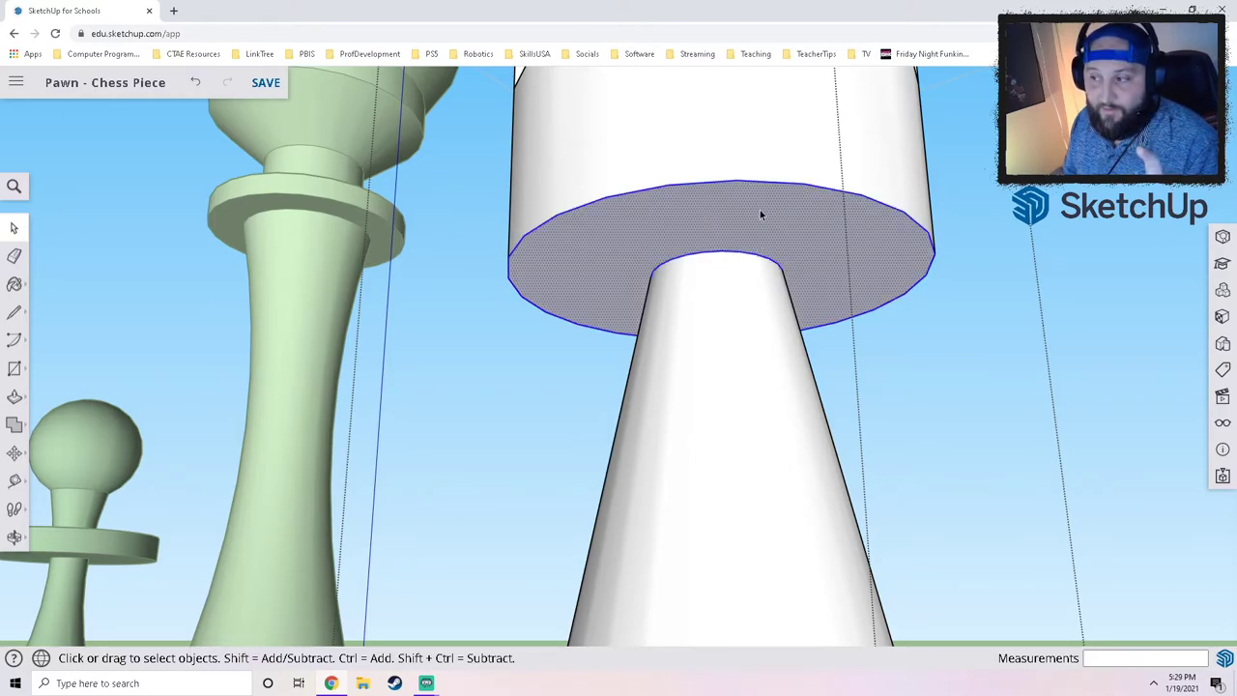
mouse_move(746, 259)
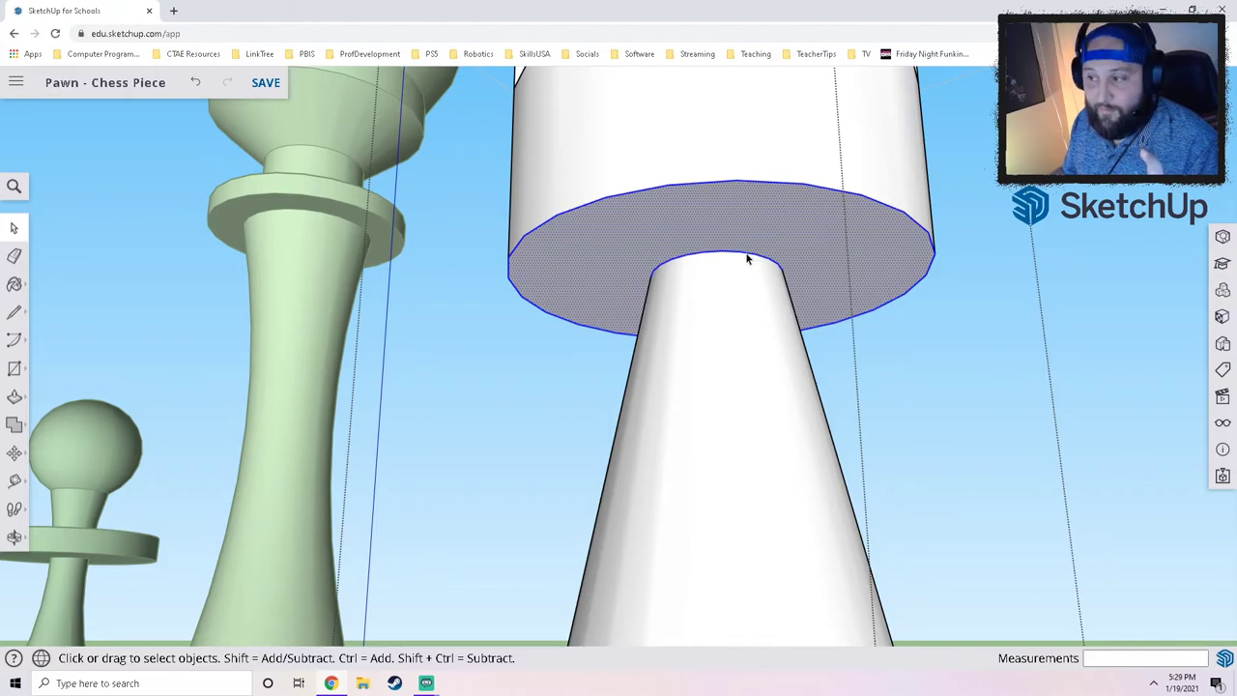
mouse_move(783, 231)
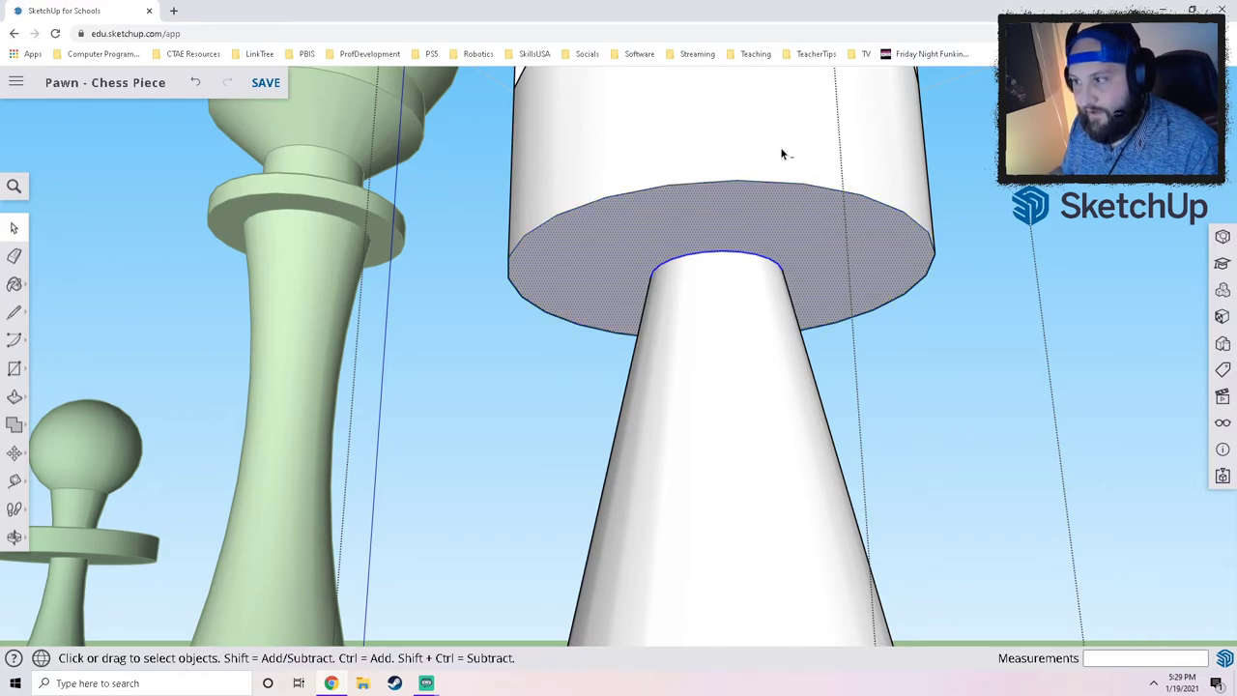
mouse_move(738, 127)
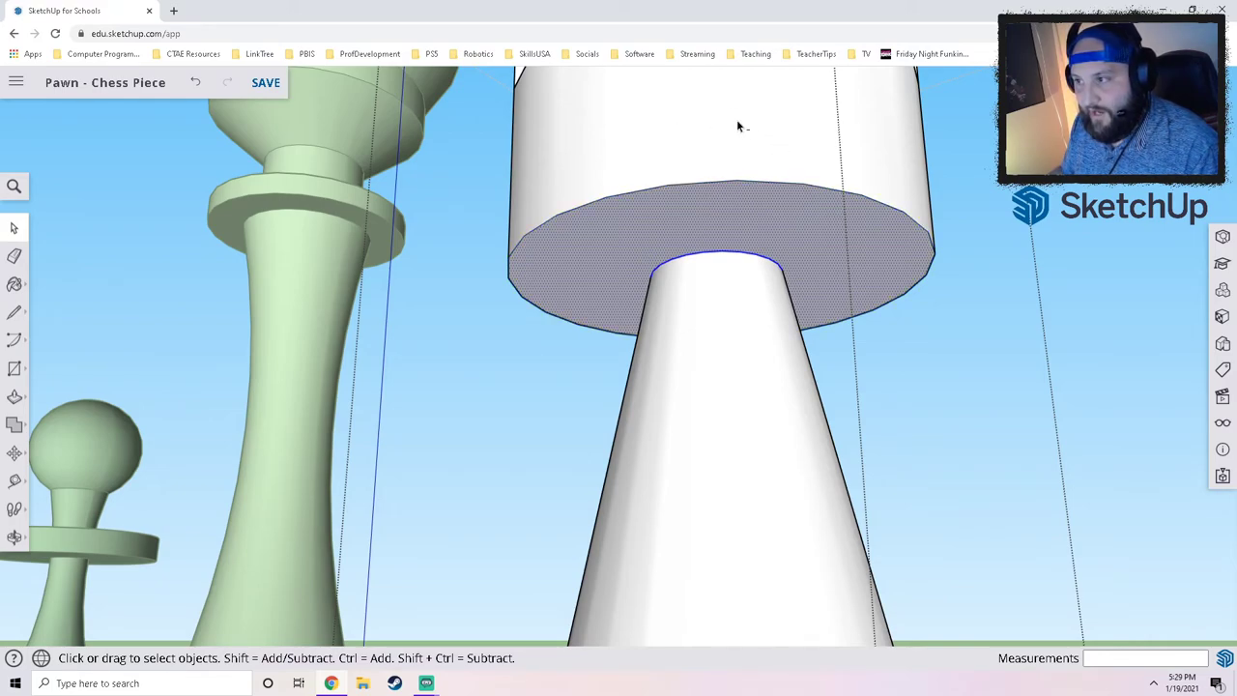
mouse_move(738, 215)
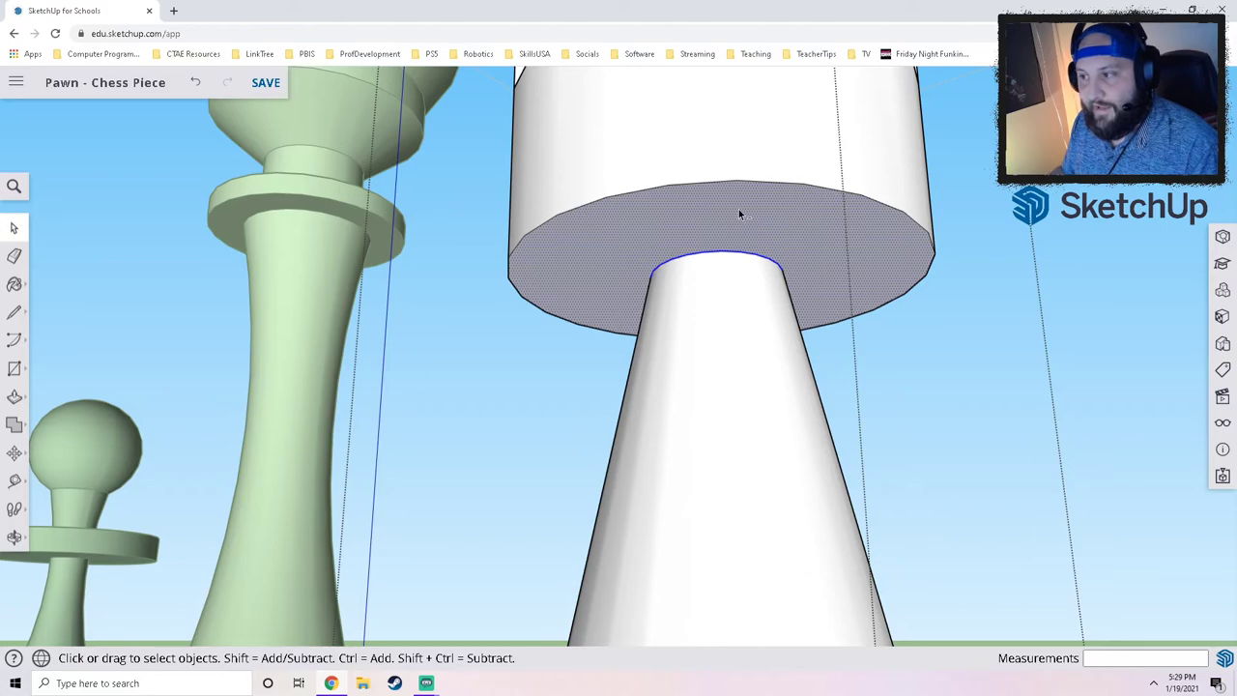
mouse_move(742, 189)
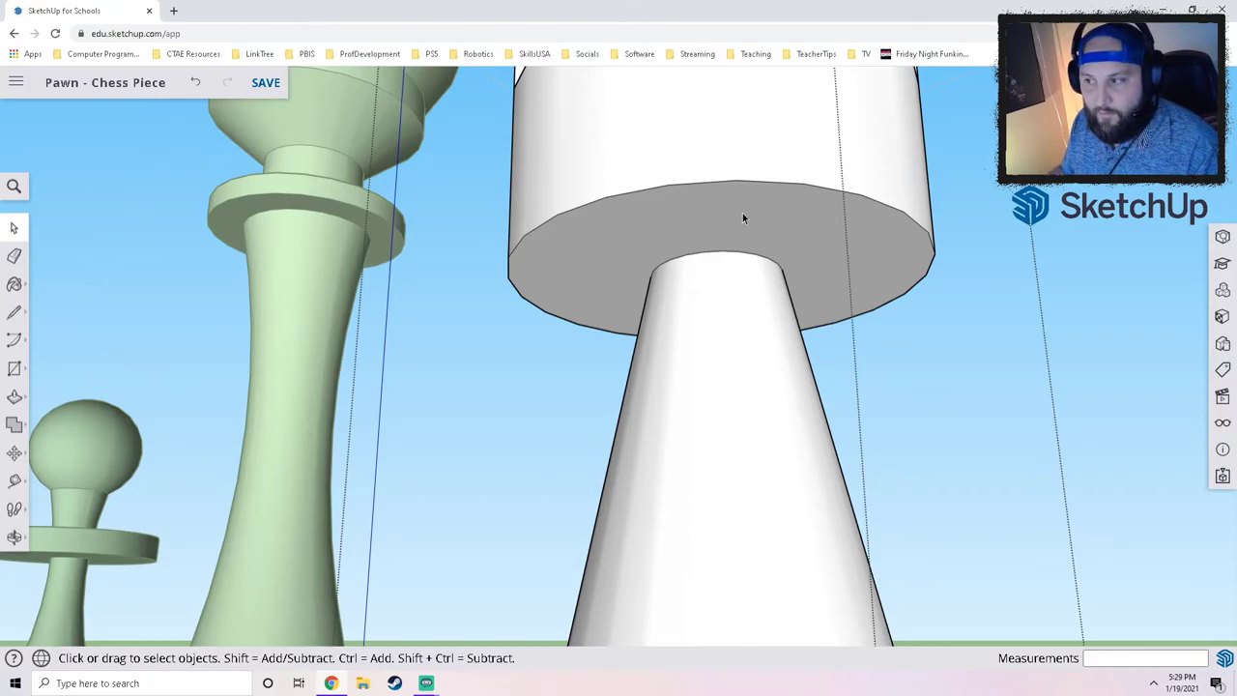
click(720, 228)
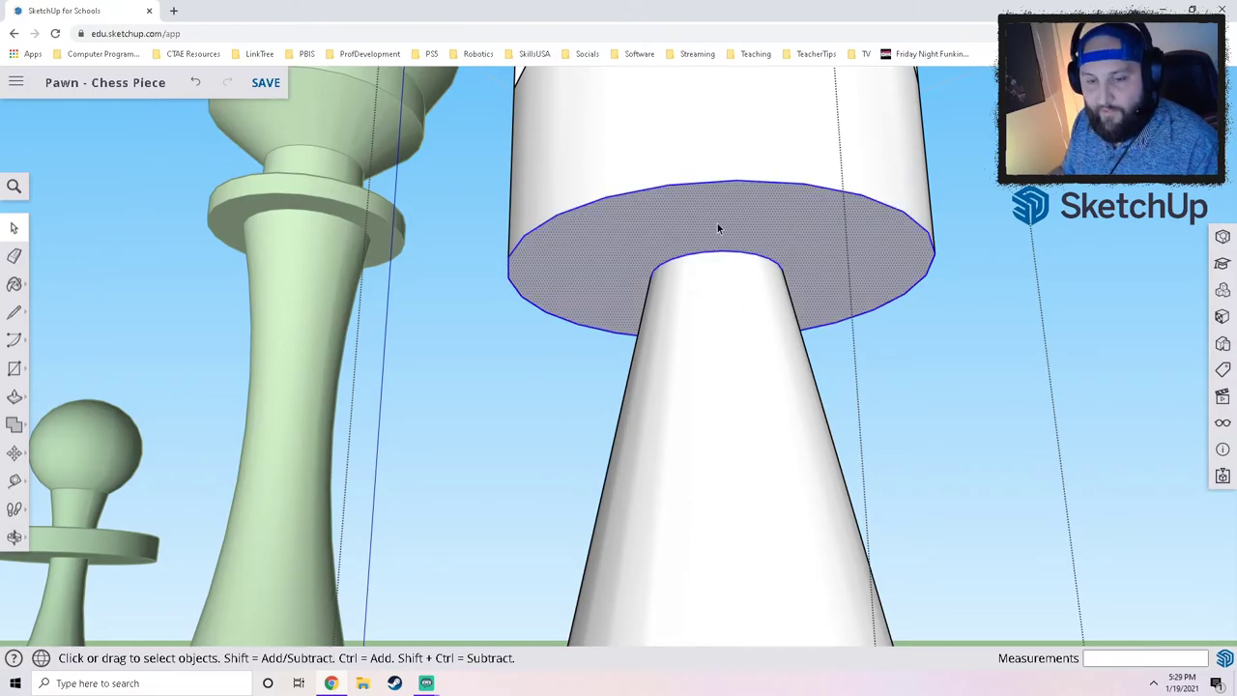
mouse_move(491, 313)
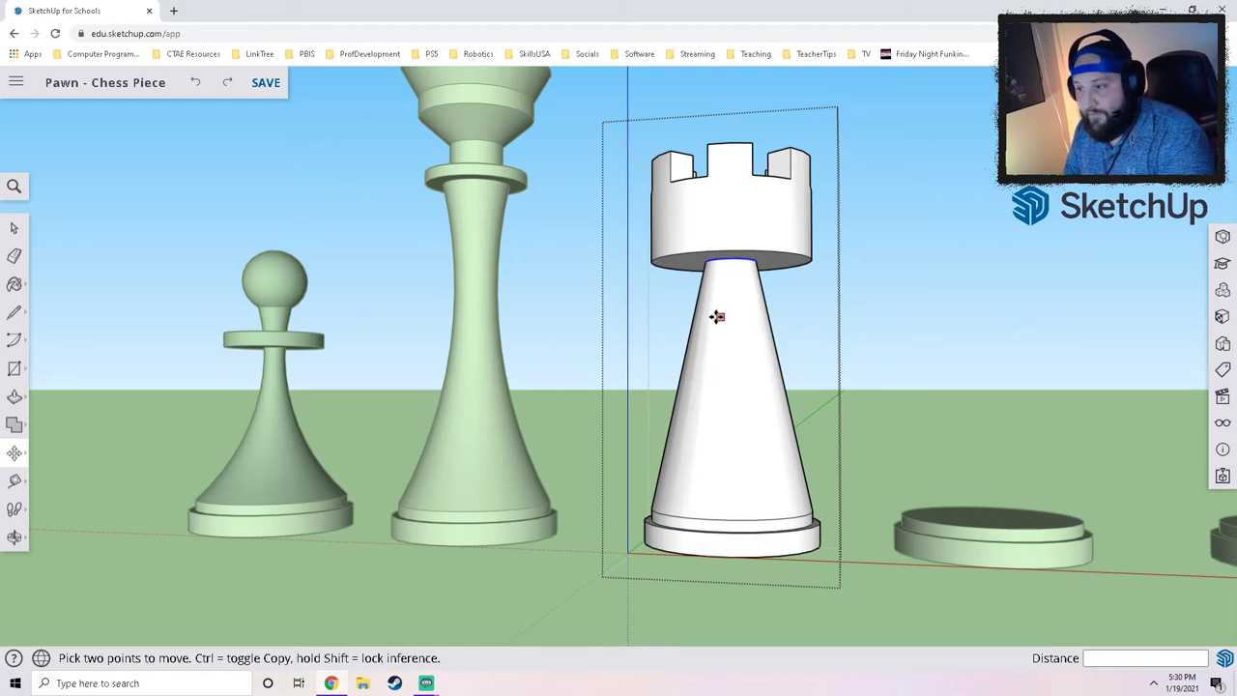
mouse_move(728, 298)
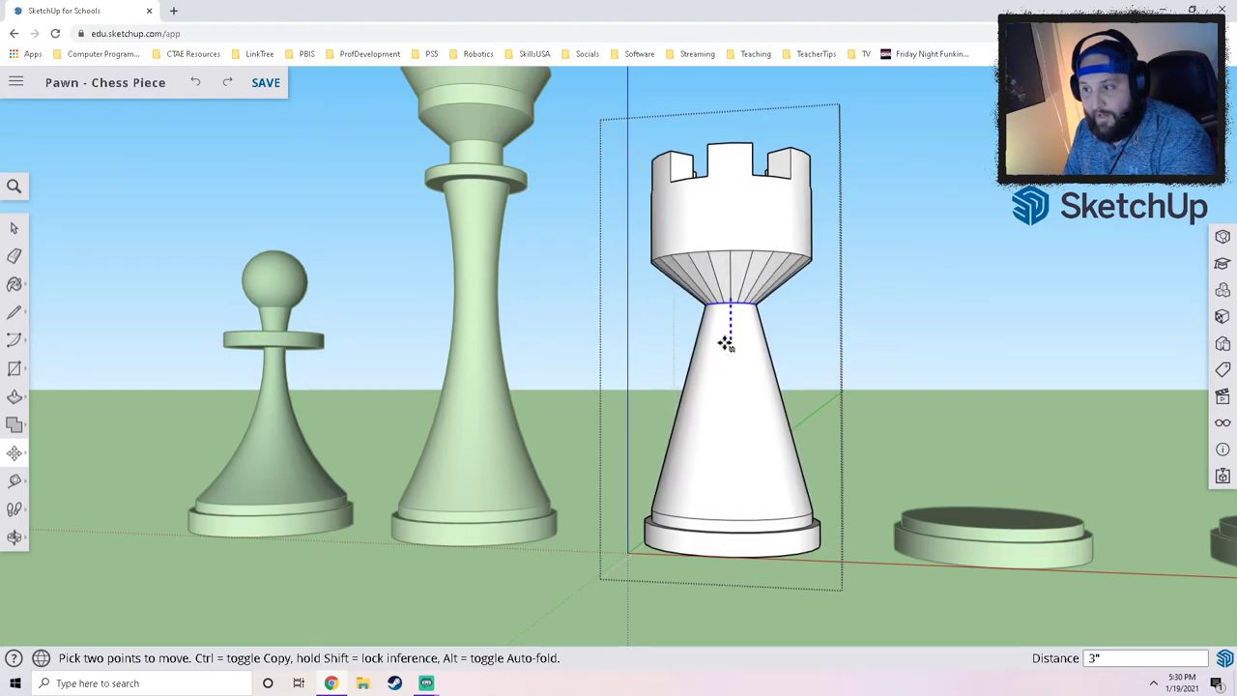
mouse_move(719, 333)
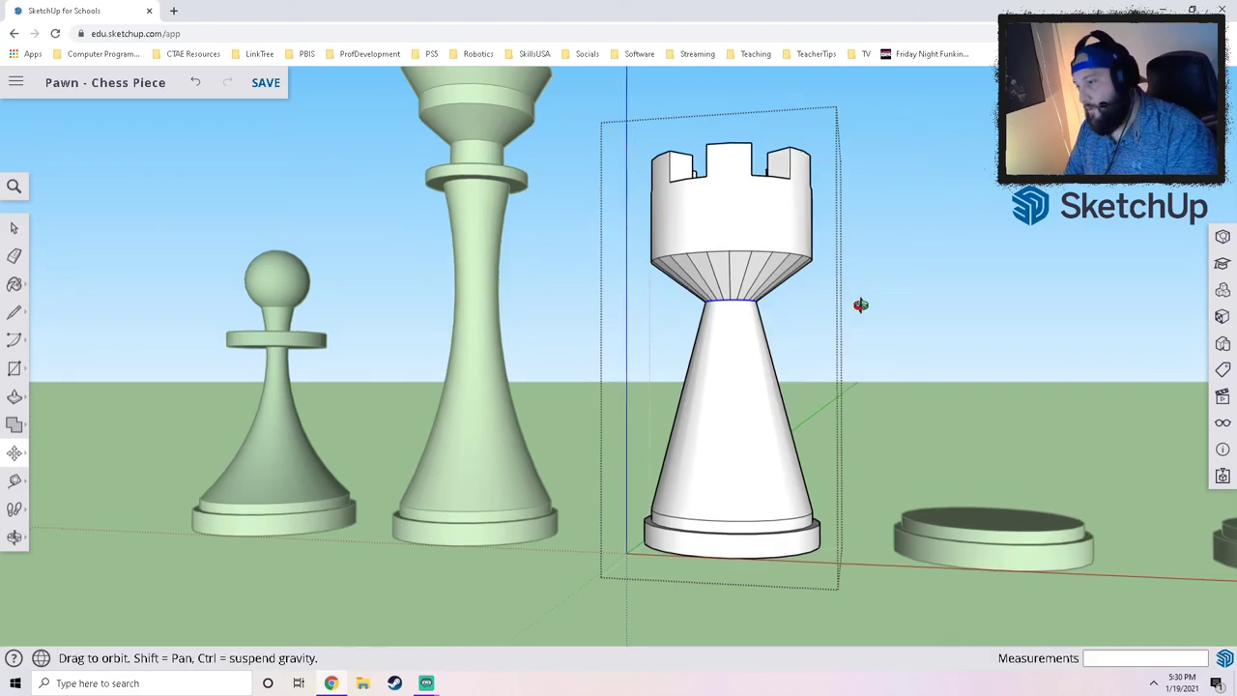
Orbit the model to inspect the sloped collar under the rook's head.
drag(861, 306, 692, 460)
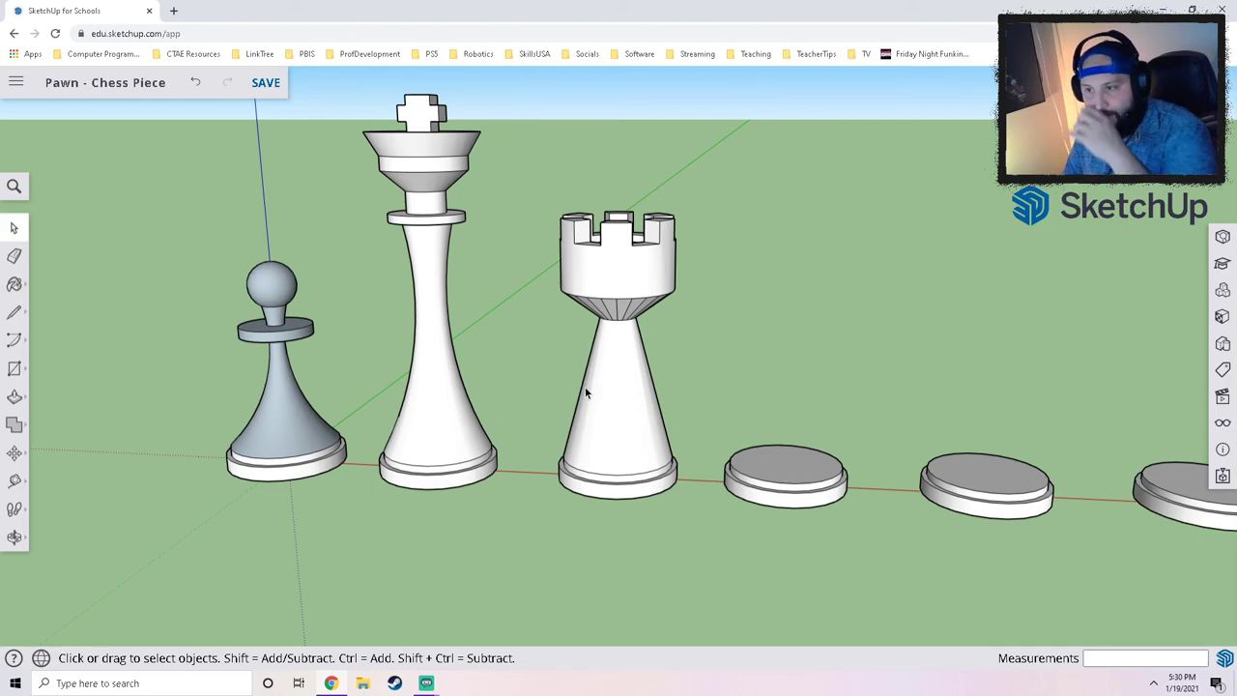
mouse_move(501, 375)
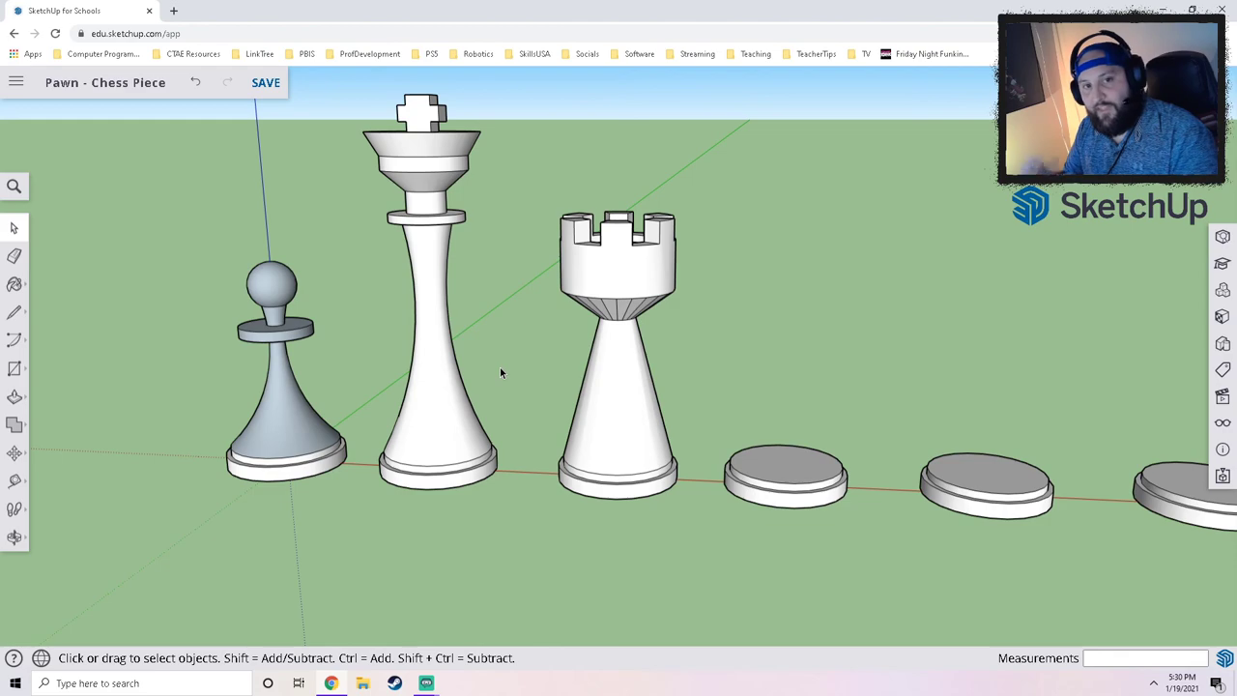
mouse_move(557, 445)
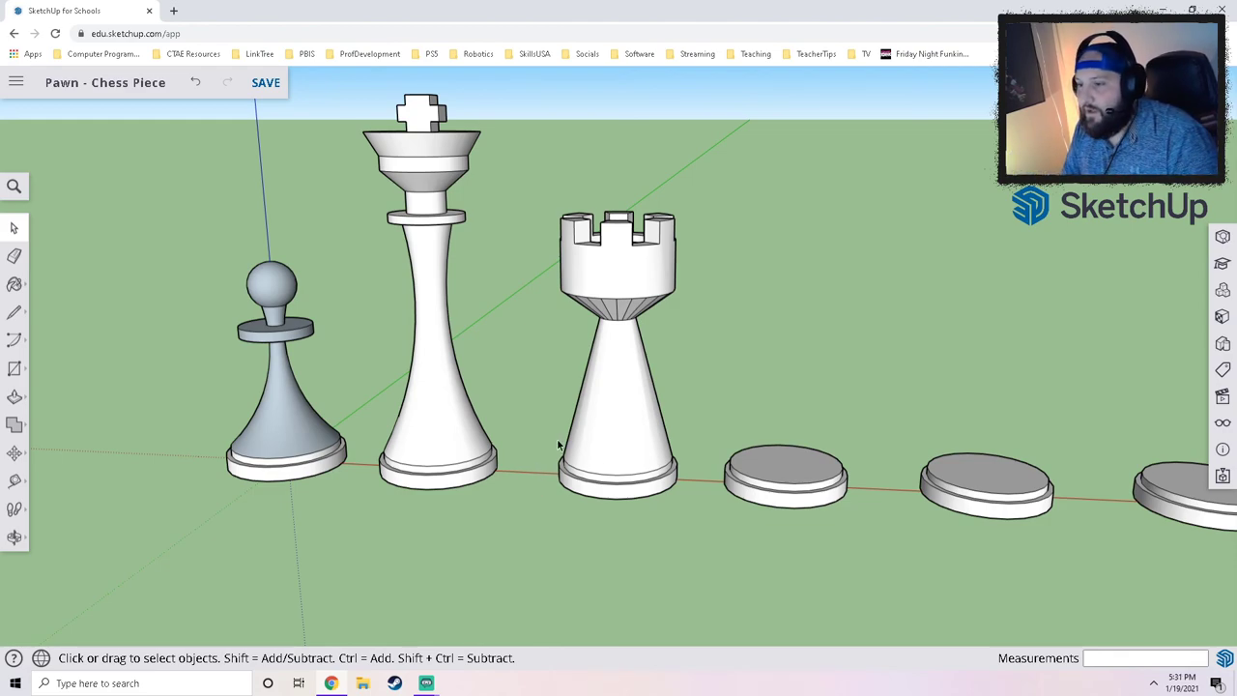
mouse_move(622, 557)
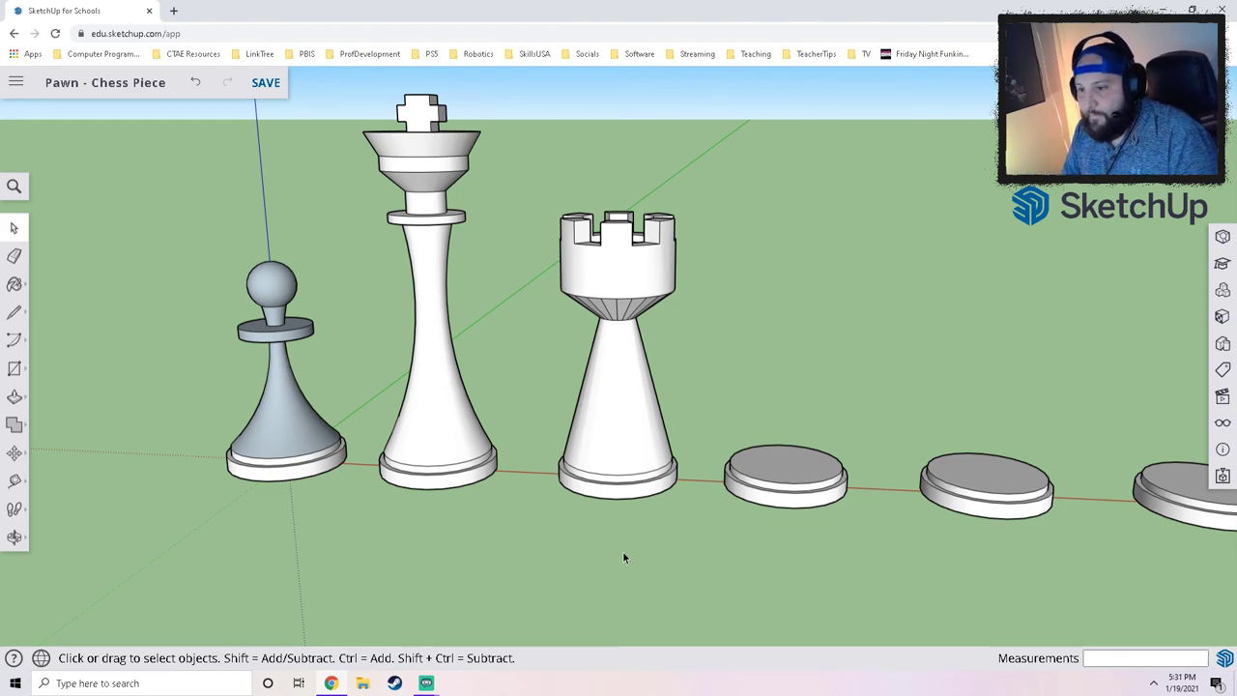
mouse_move(614, 553)
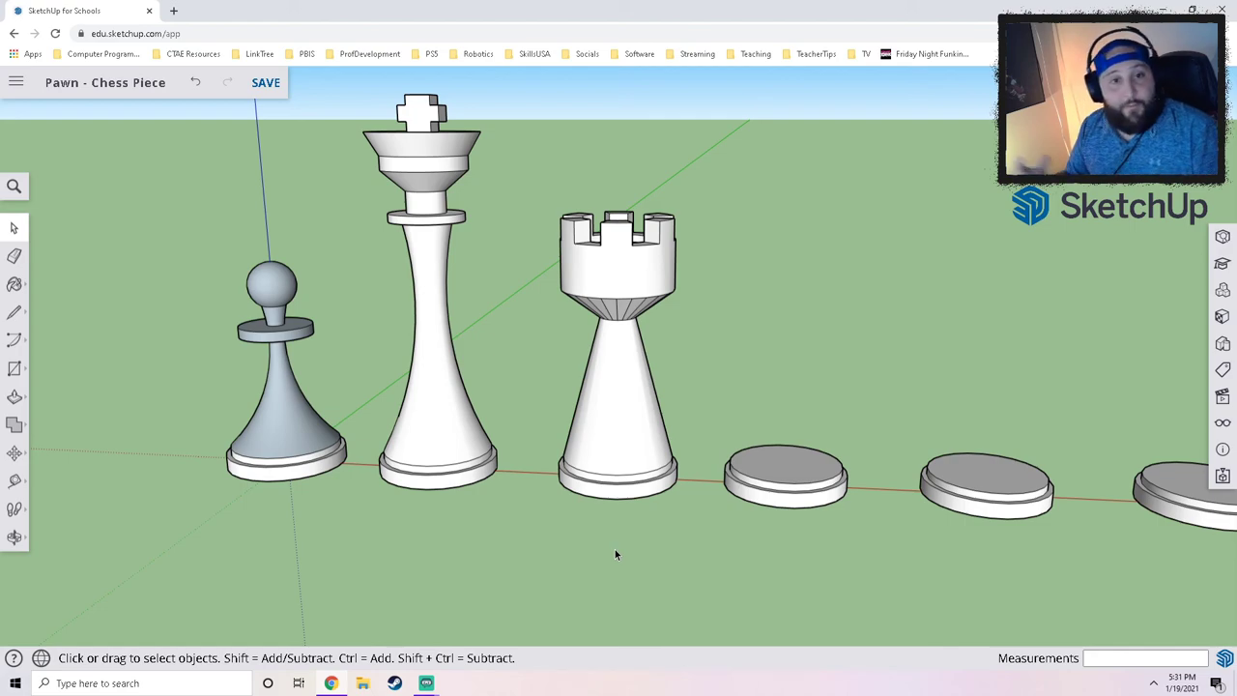
mouse_move(788, 495)
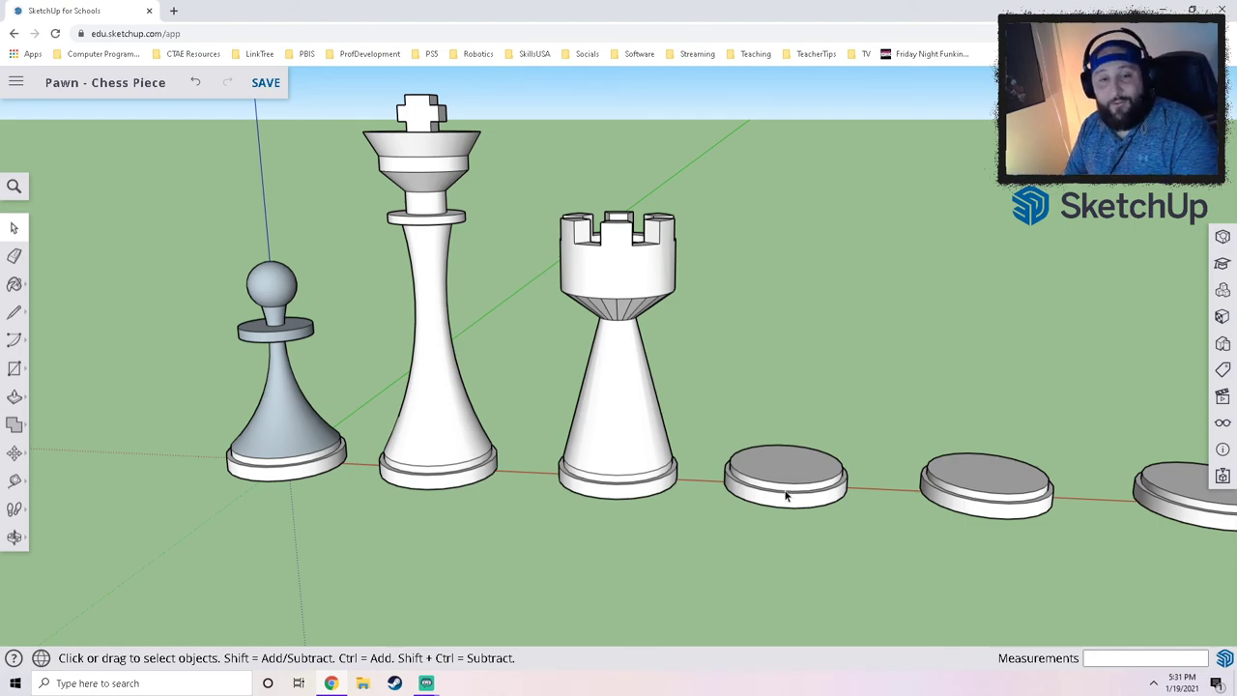
mouse_move(802, 443)
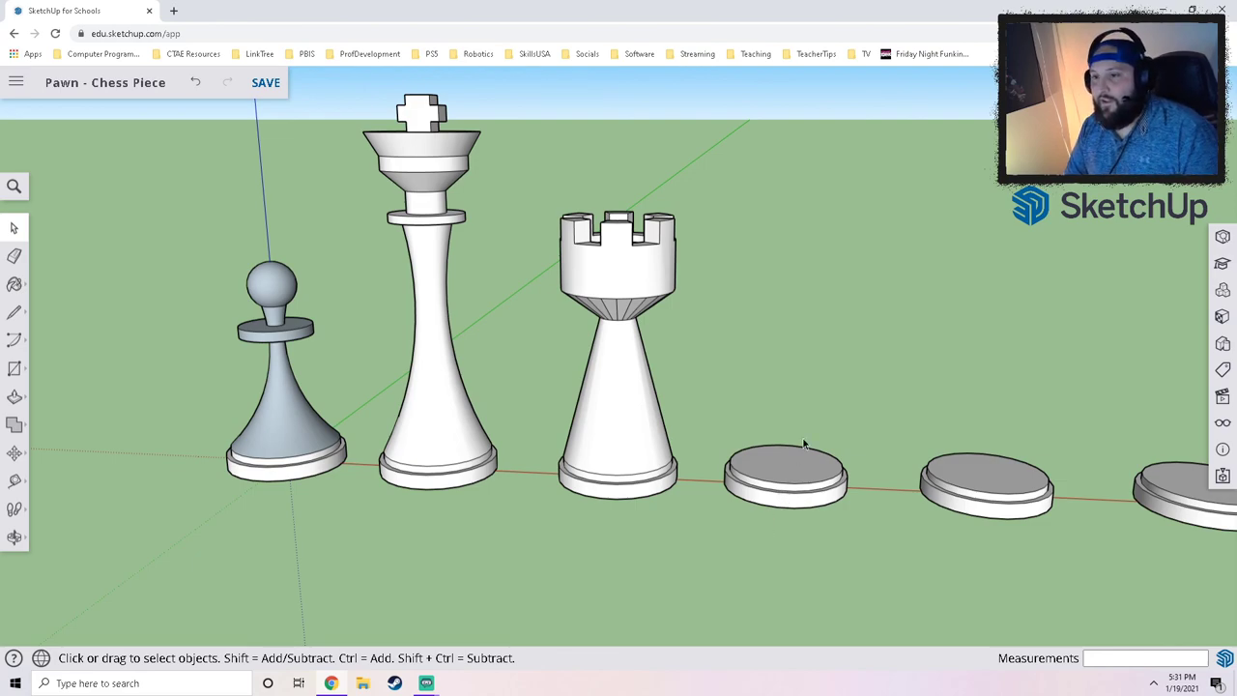